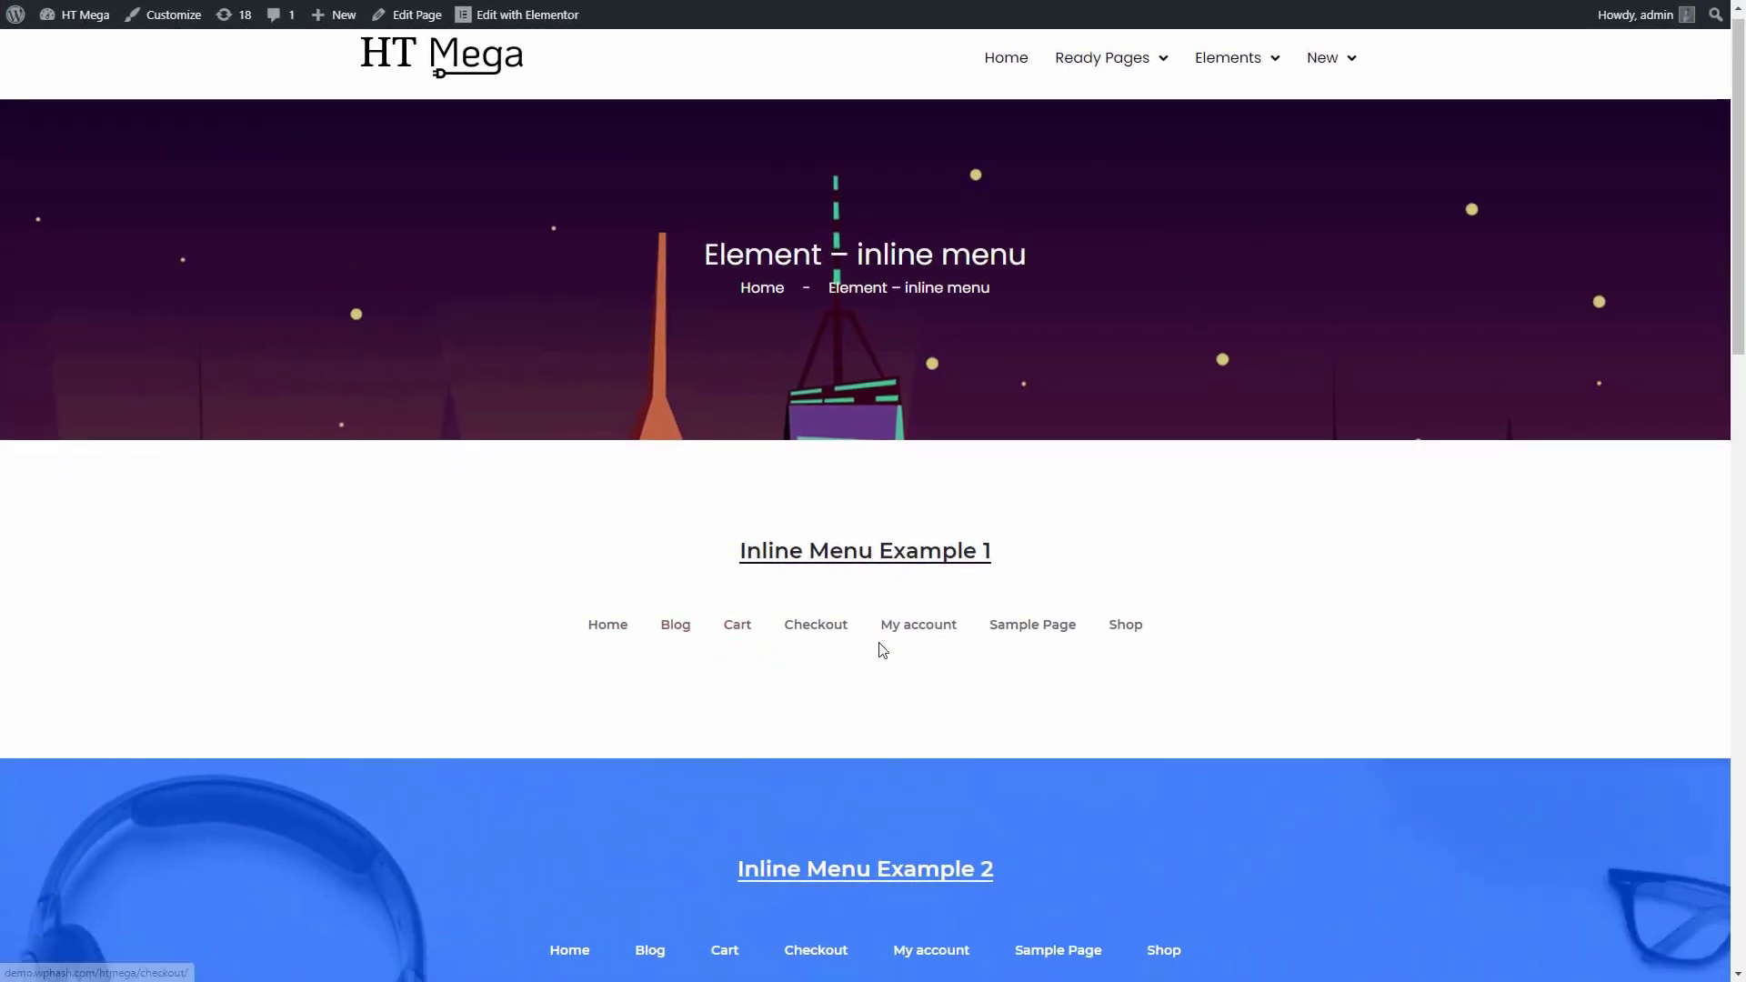
# - Scroll through the HT Mega page and open it in Elementor
pyautogui.scroll(-3)
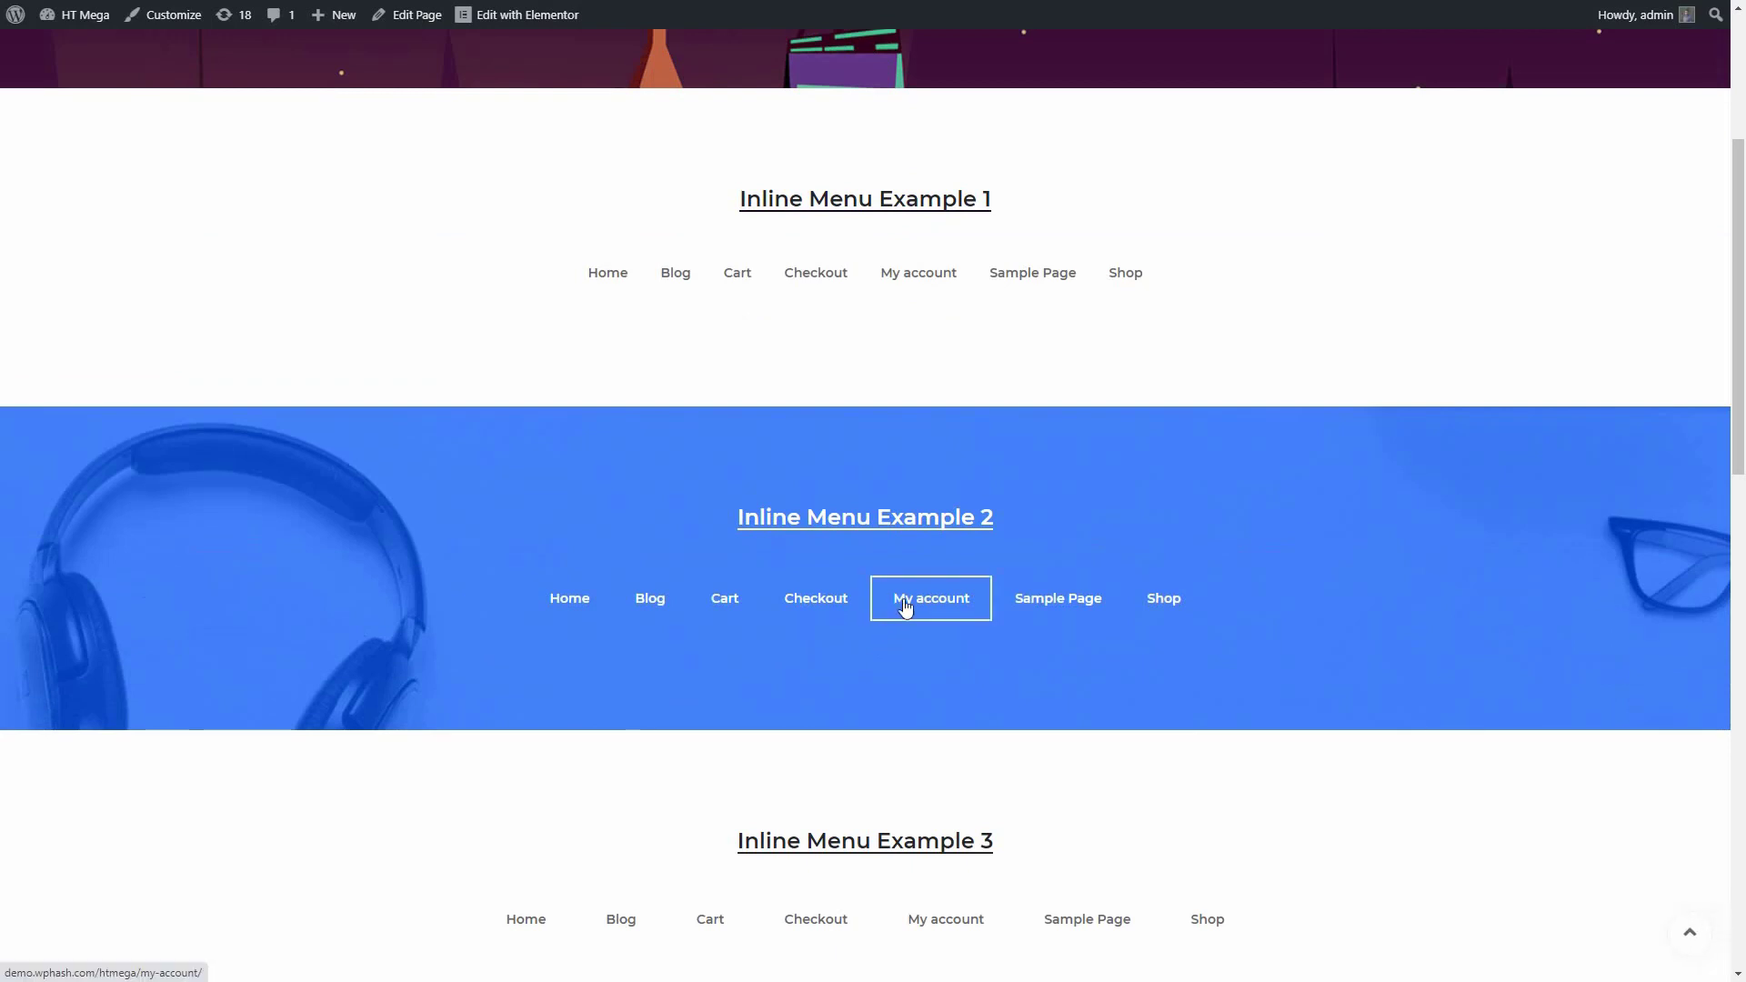
pyautogui.scroll(-3)
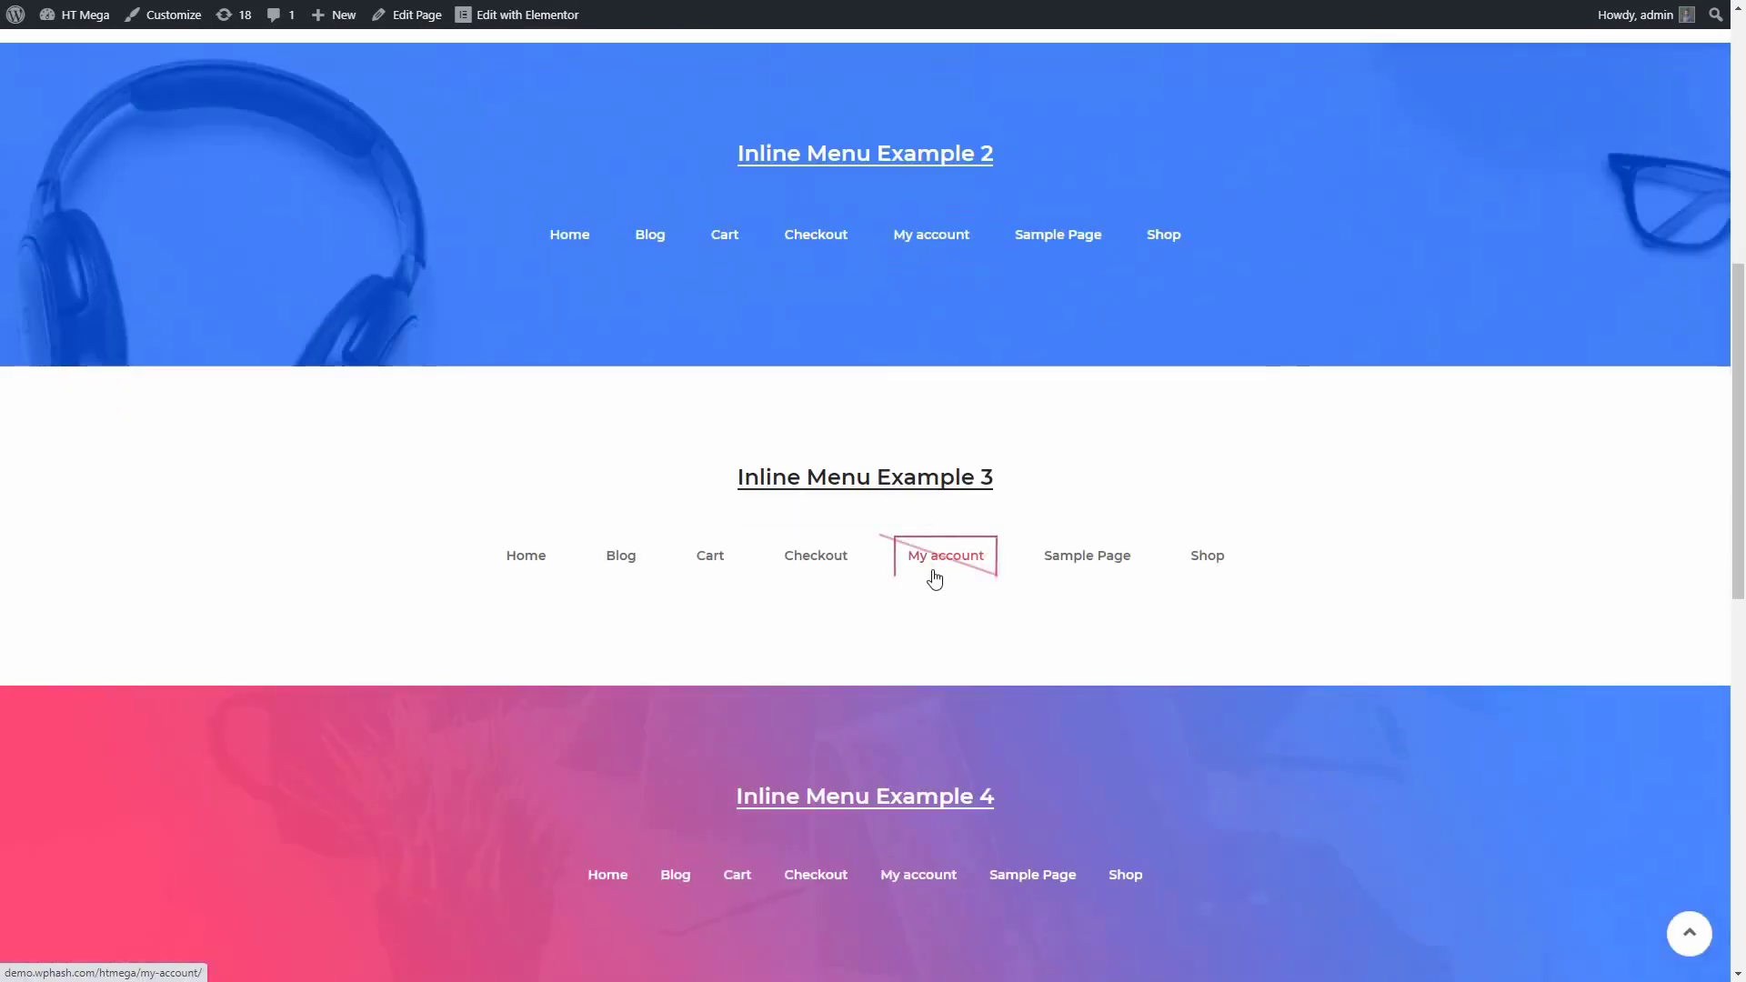
pyautogui.scroll(-3)
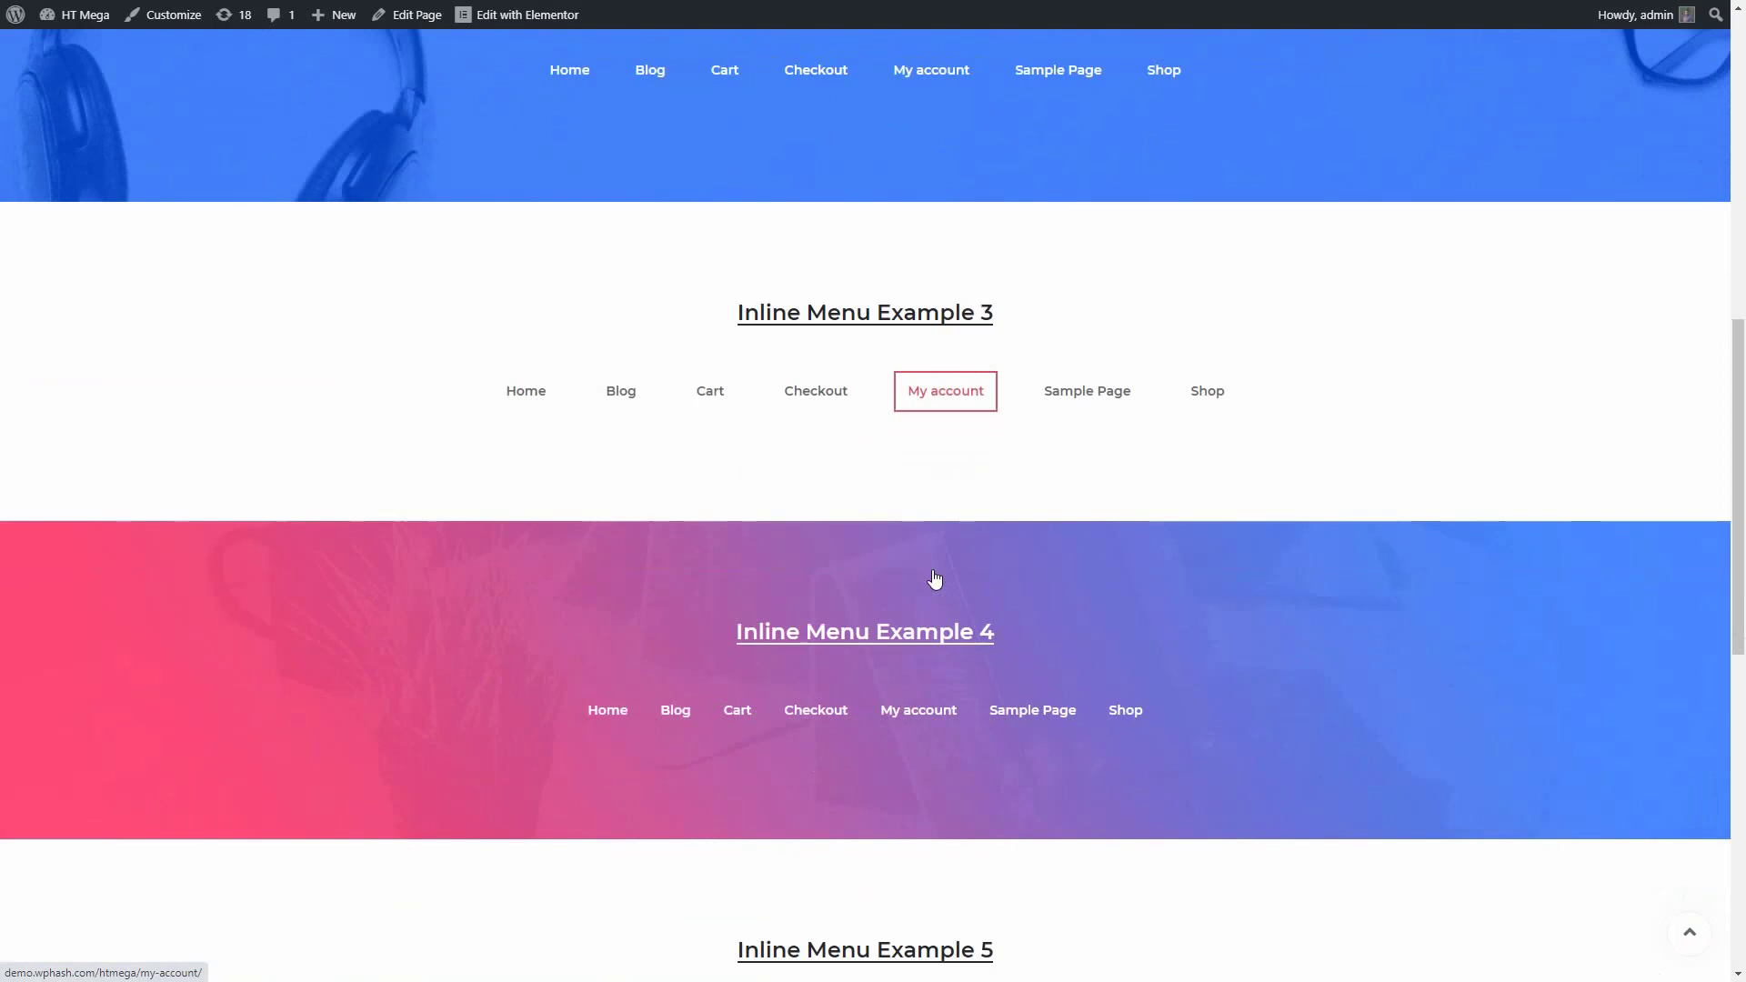
pyautogui.scroll(-3)
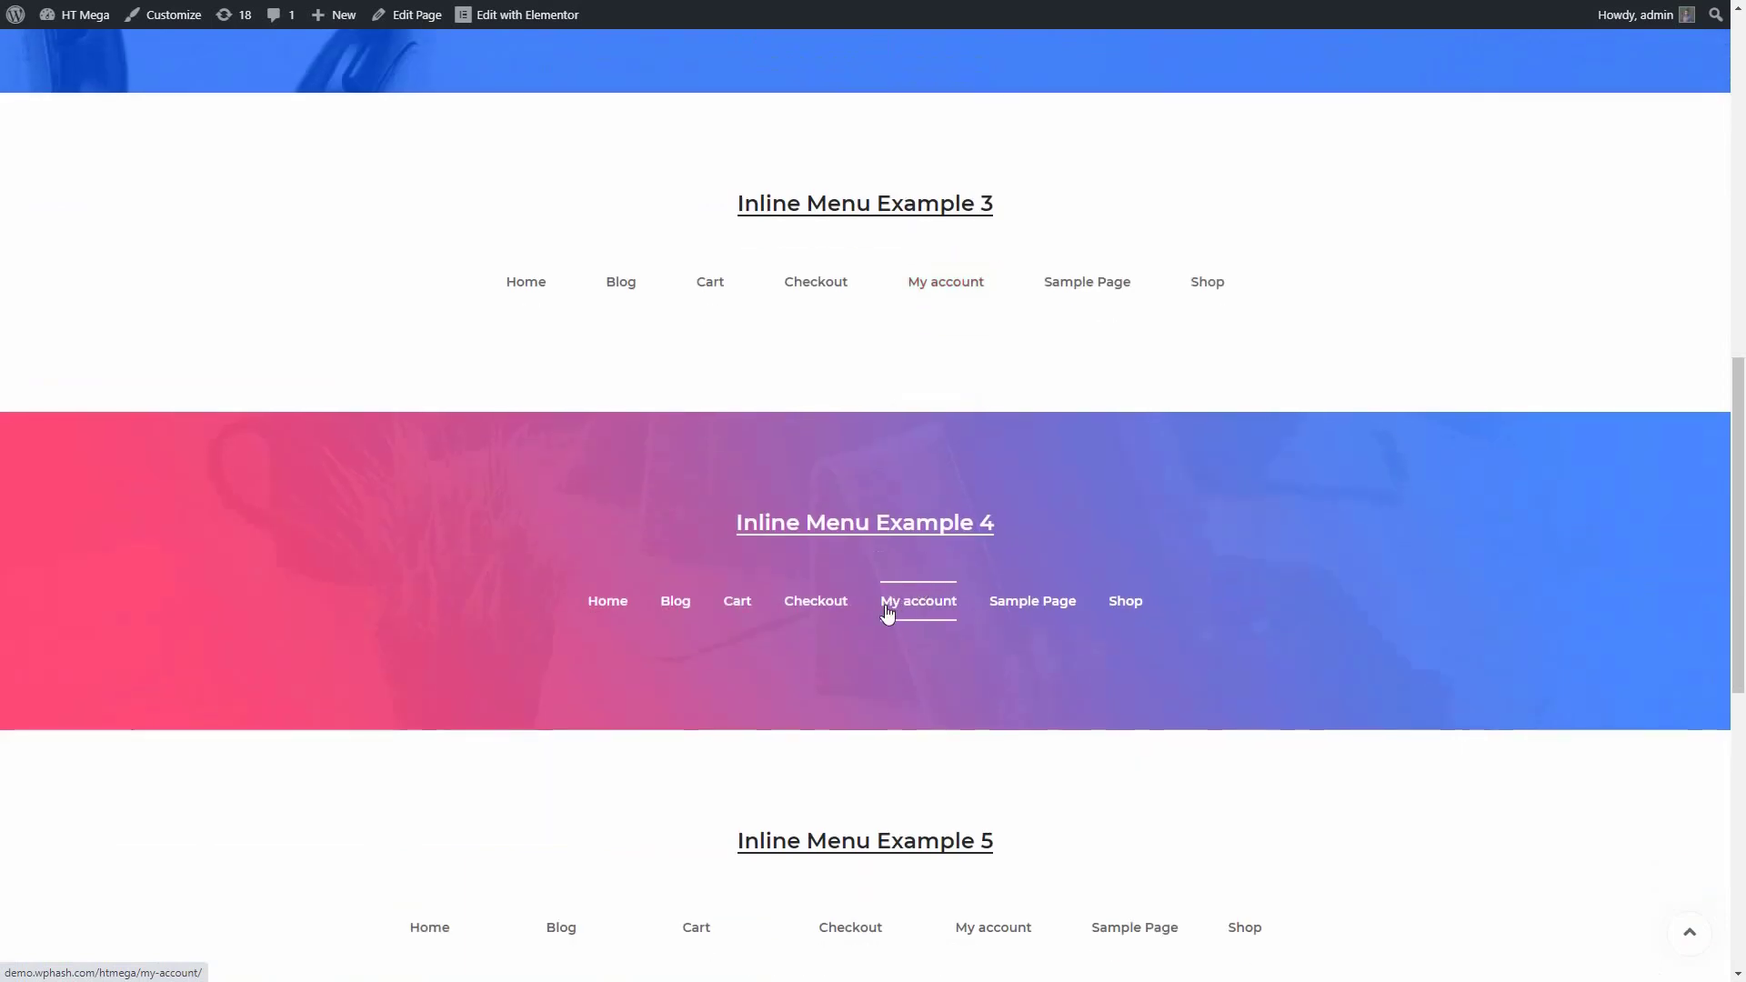
pyautogui.scroll(-3)
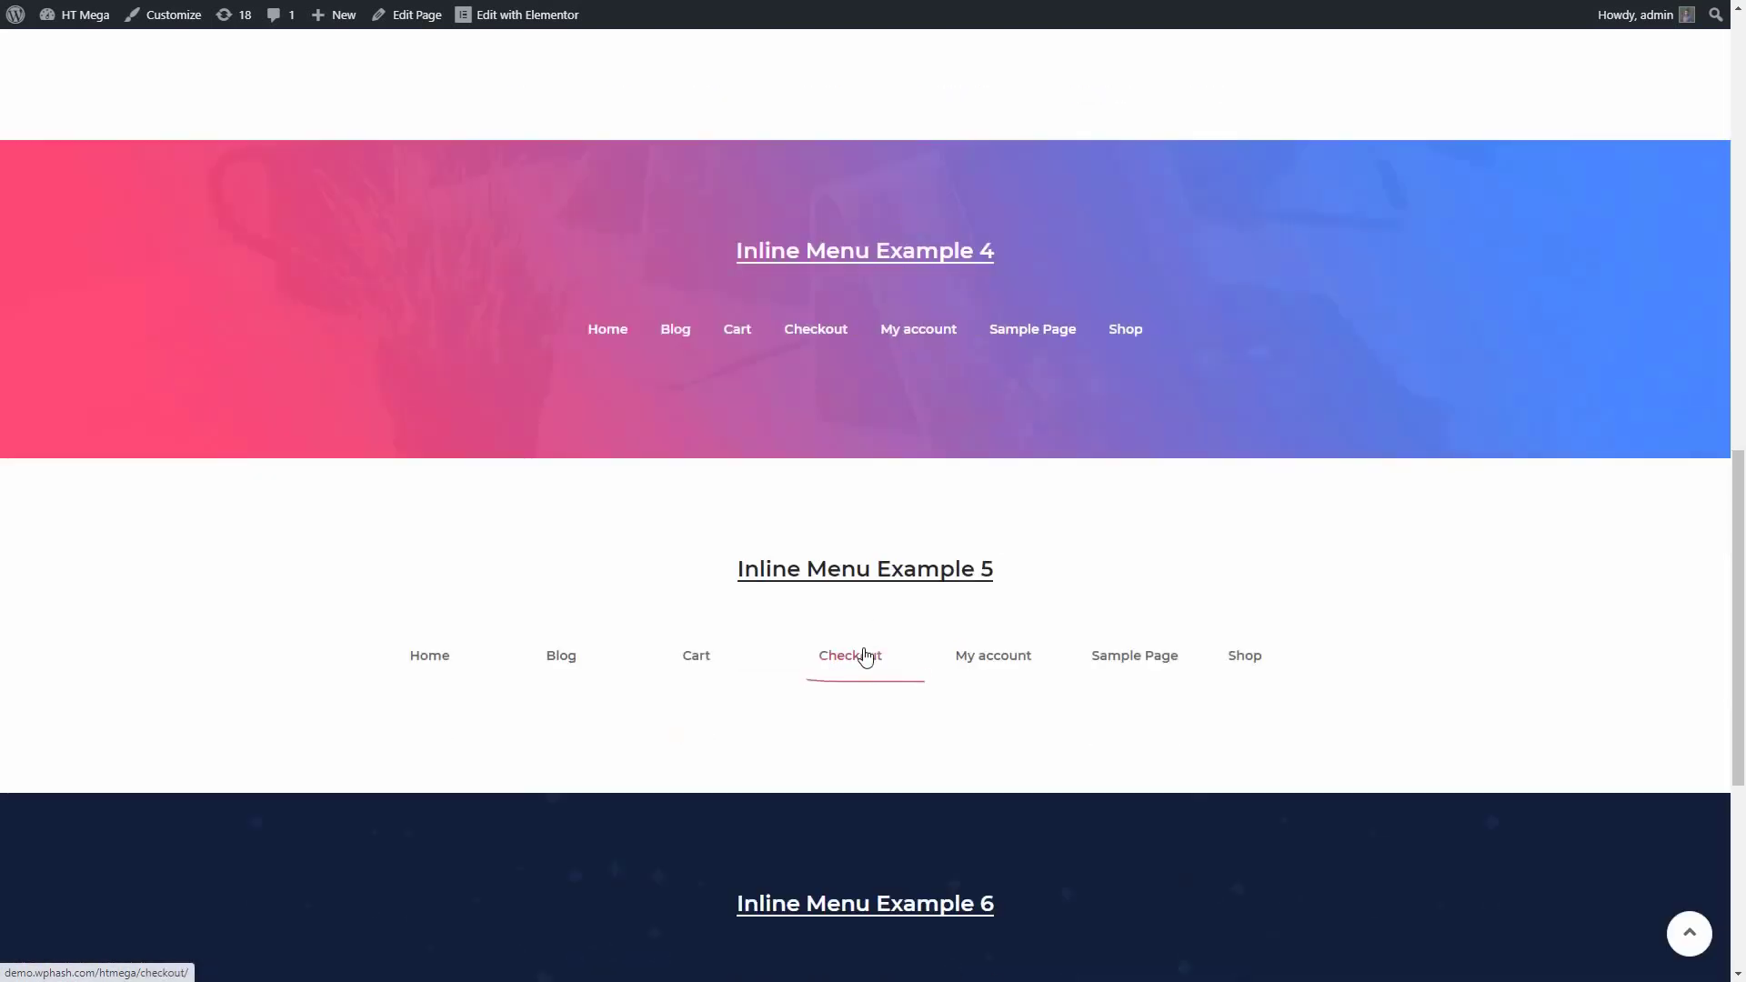
pyautogui.scroll(-3)
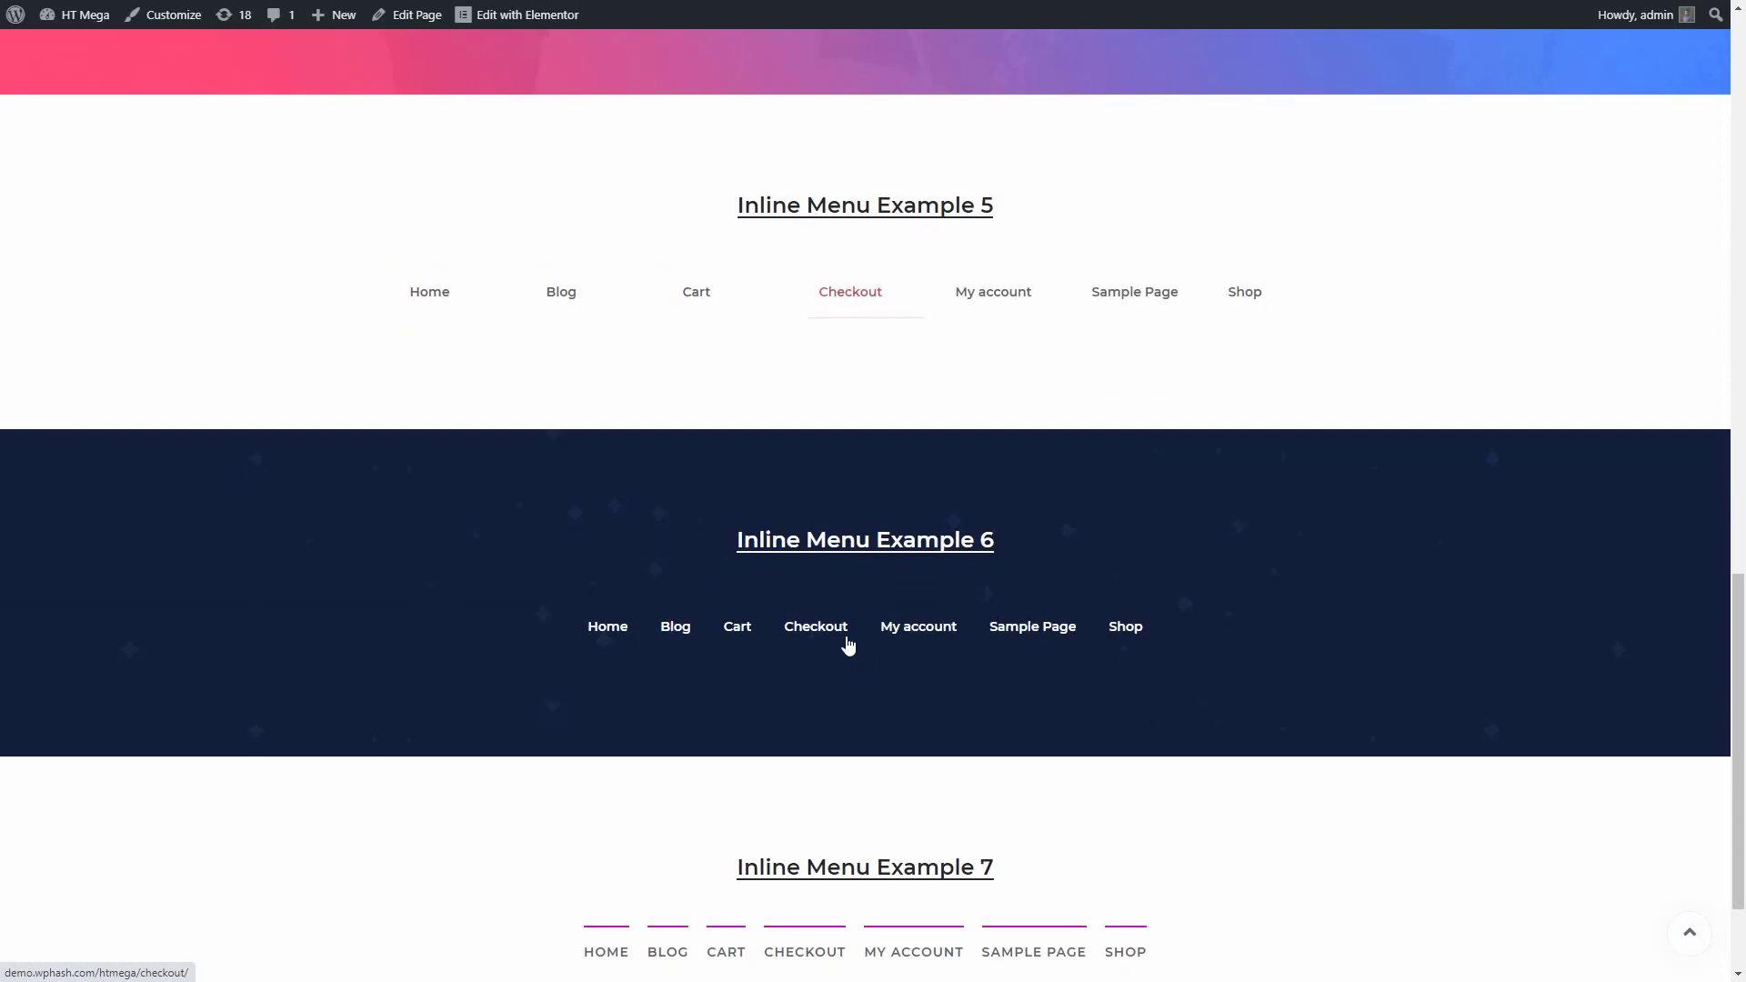
pyautogui.scroll(-3)
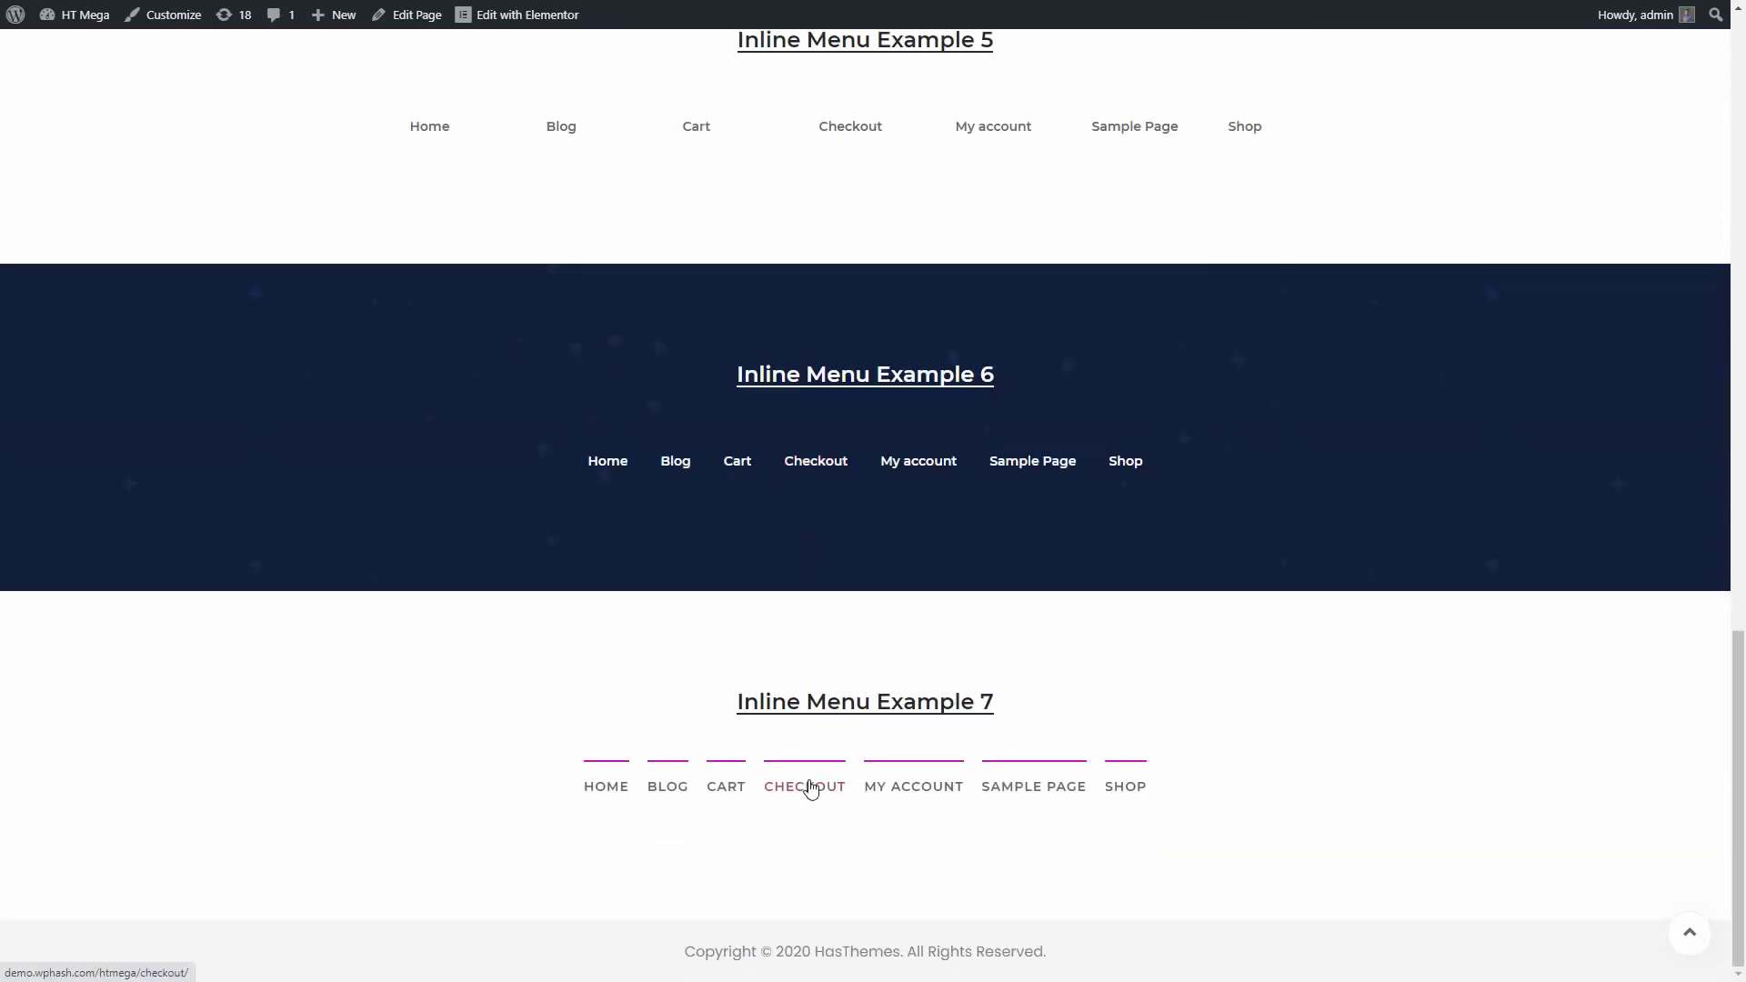
pyautogui.click(526, 14)
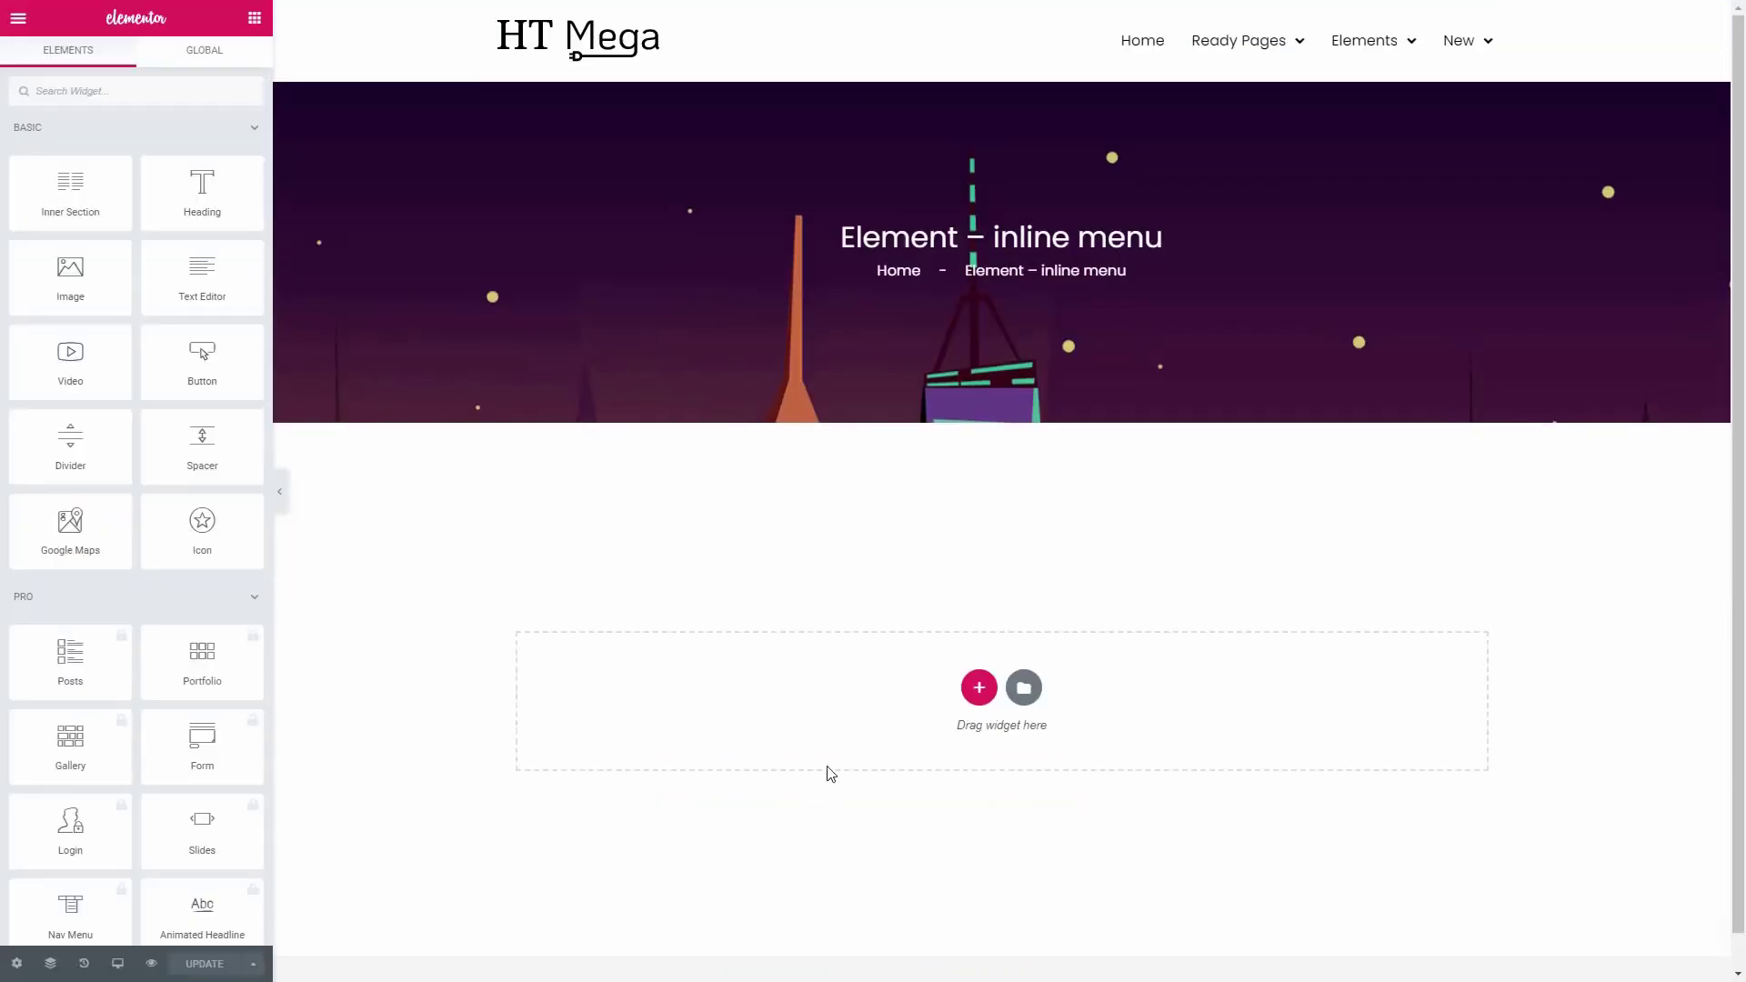
# - Add a one-column section and search 'inline' for the Inline Navigation widget
pyautogui.click(979, 687)
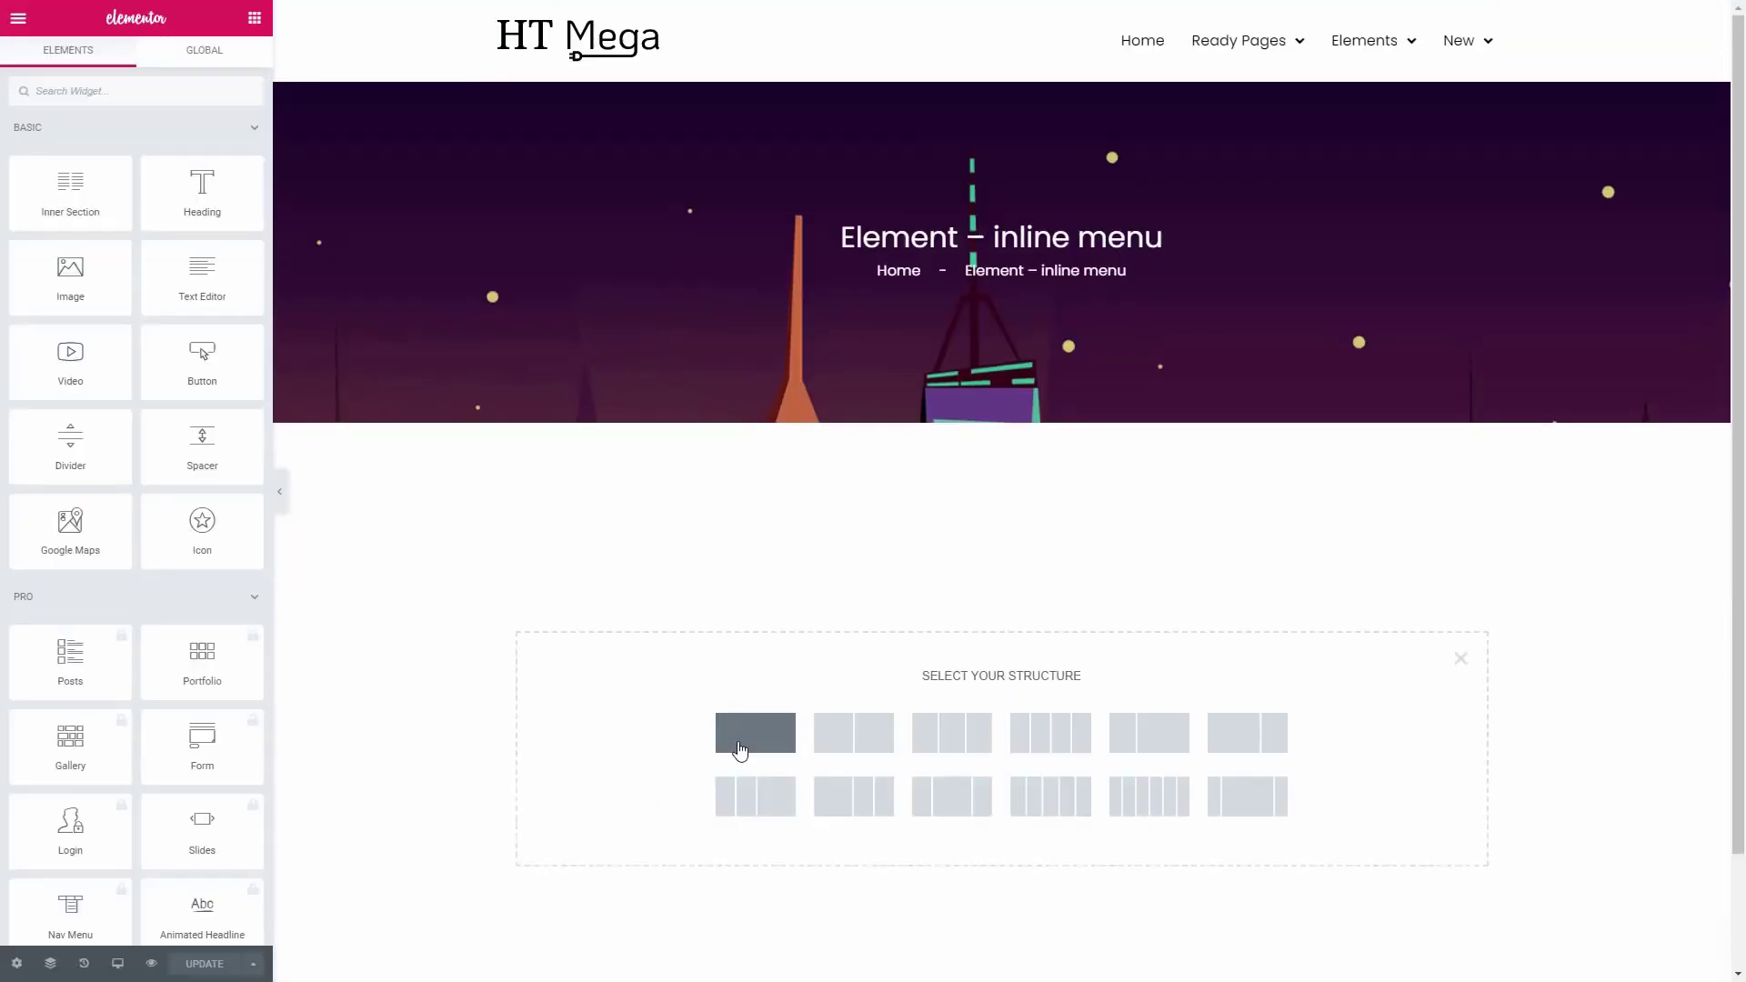
pyautogui.click(754, 733)
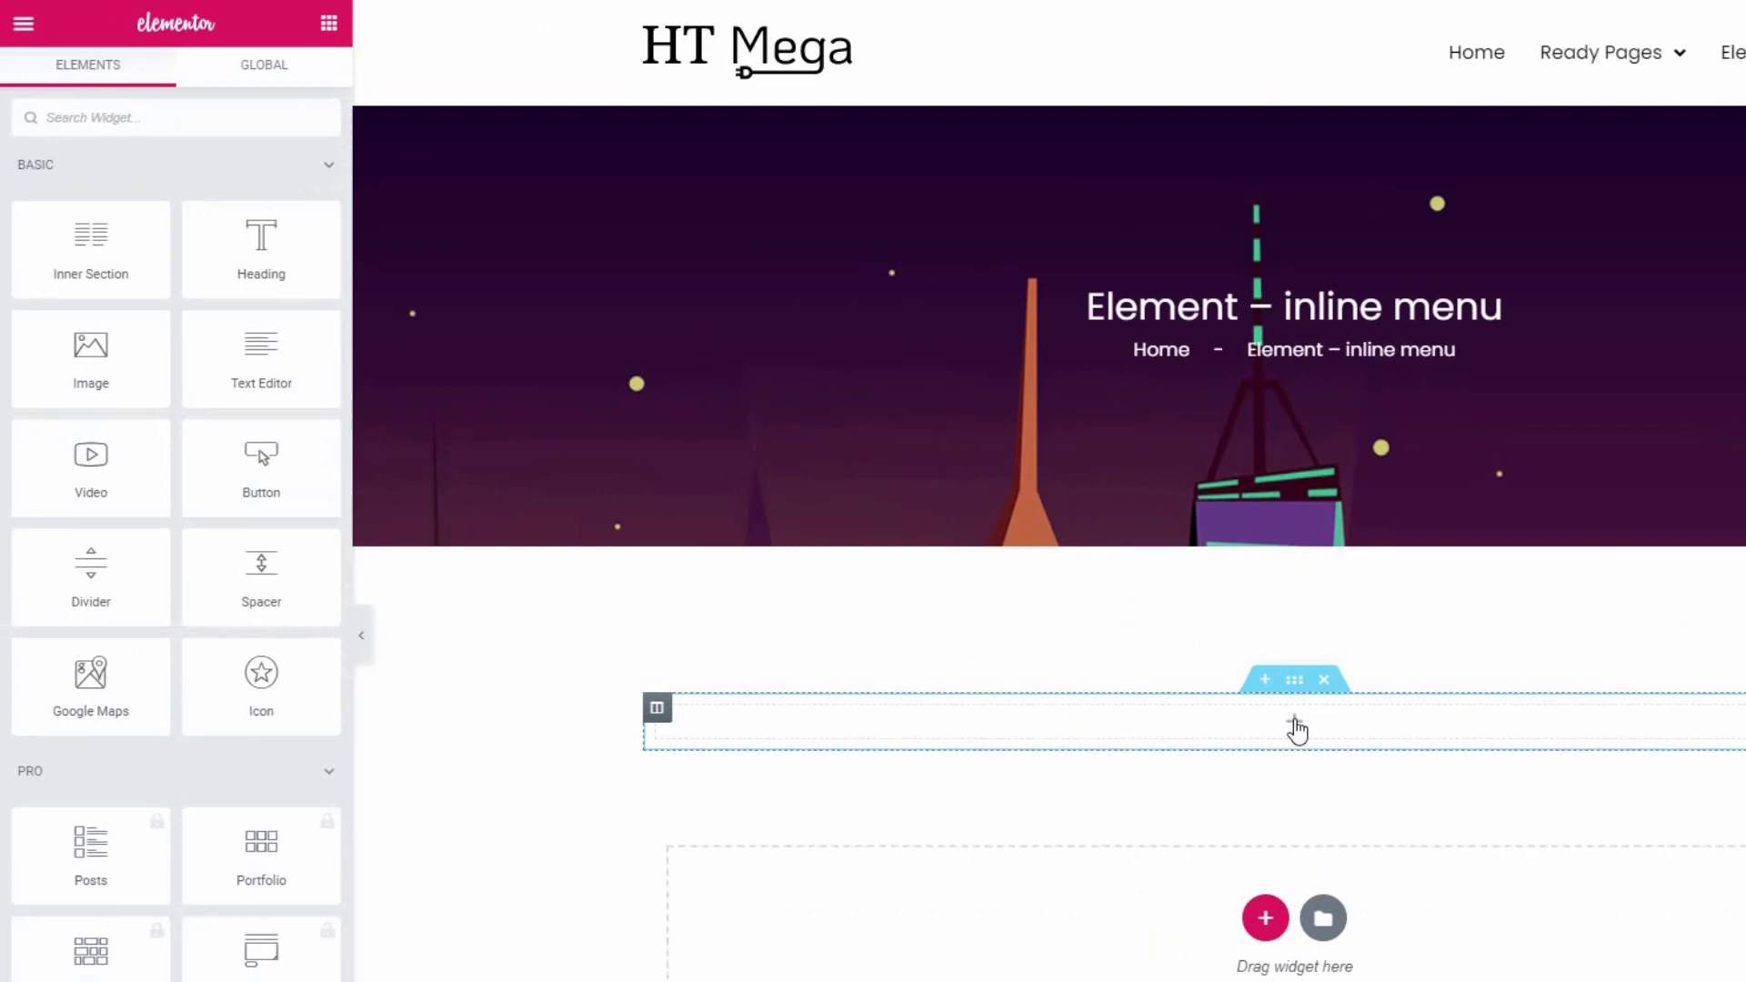
pyautogui.write('inline')
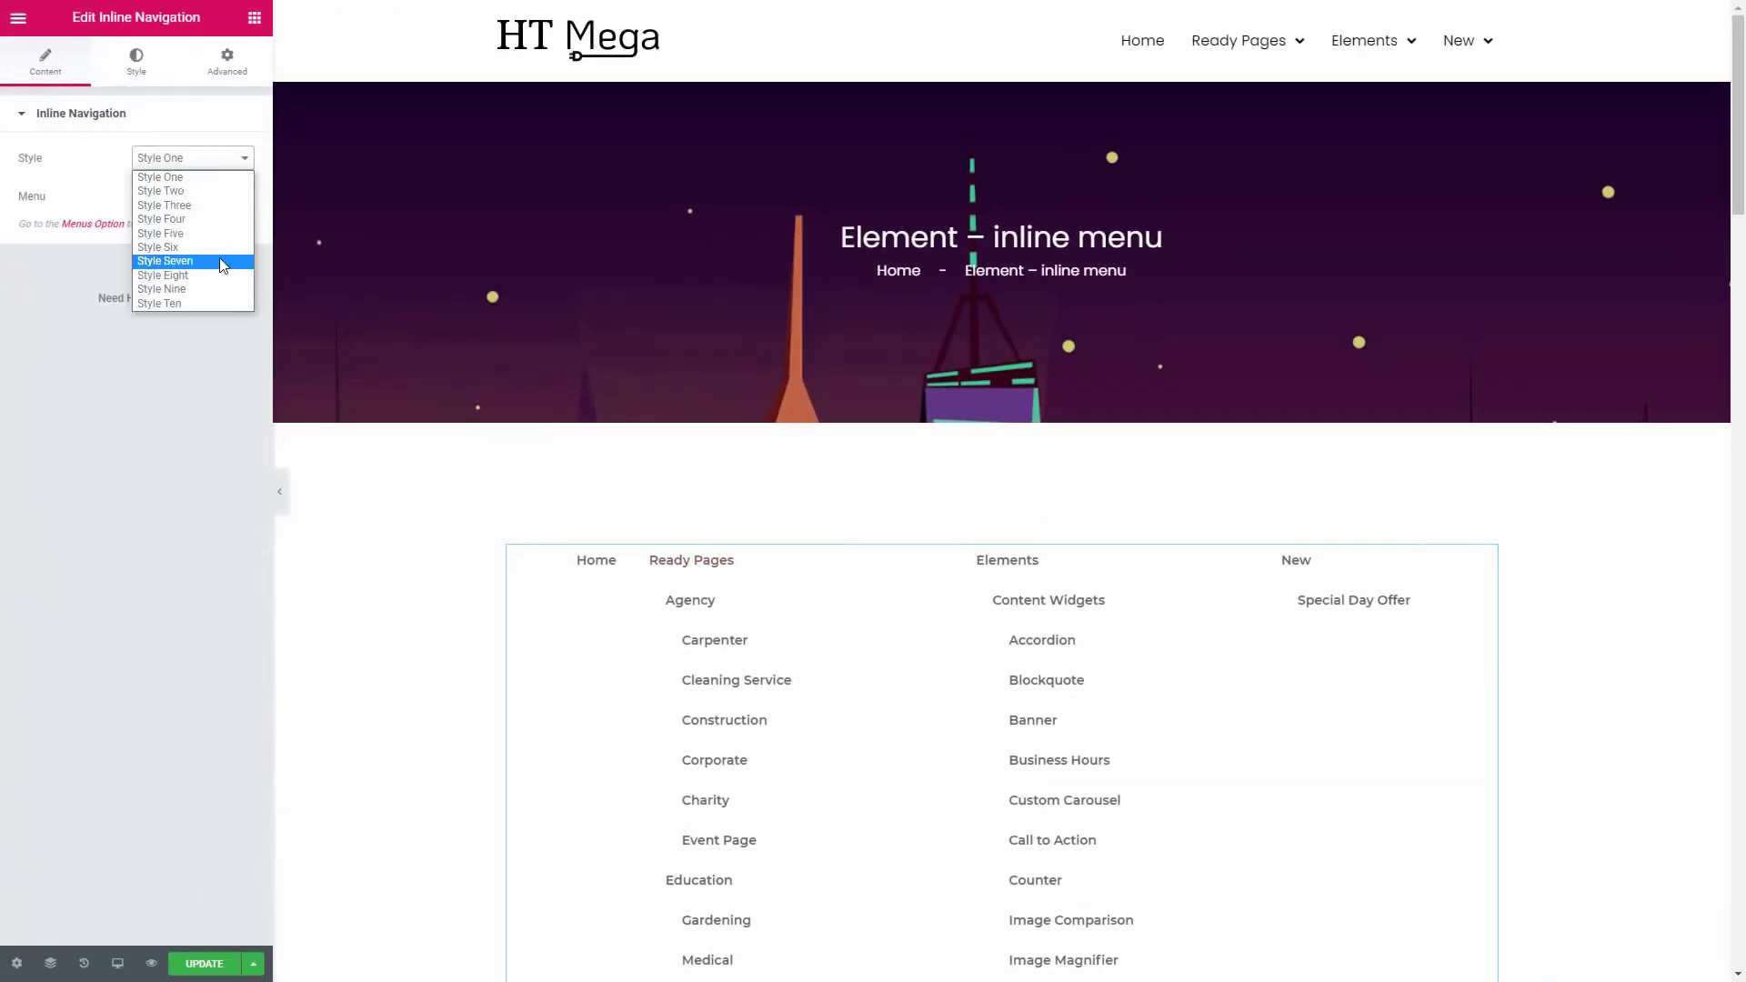
# - Keep the widget on Style One and pick Main Menu One from the Menu list
pyautogui.click(192, 157)
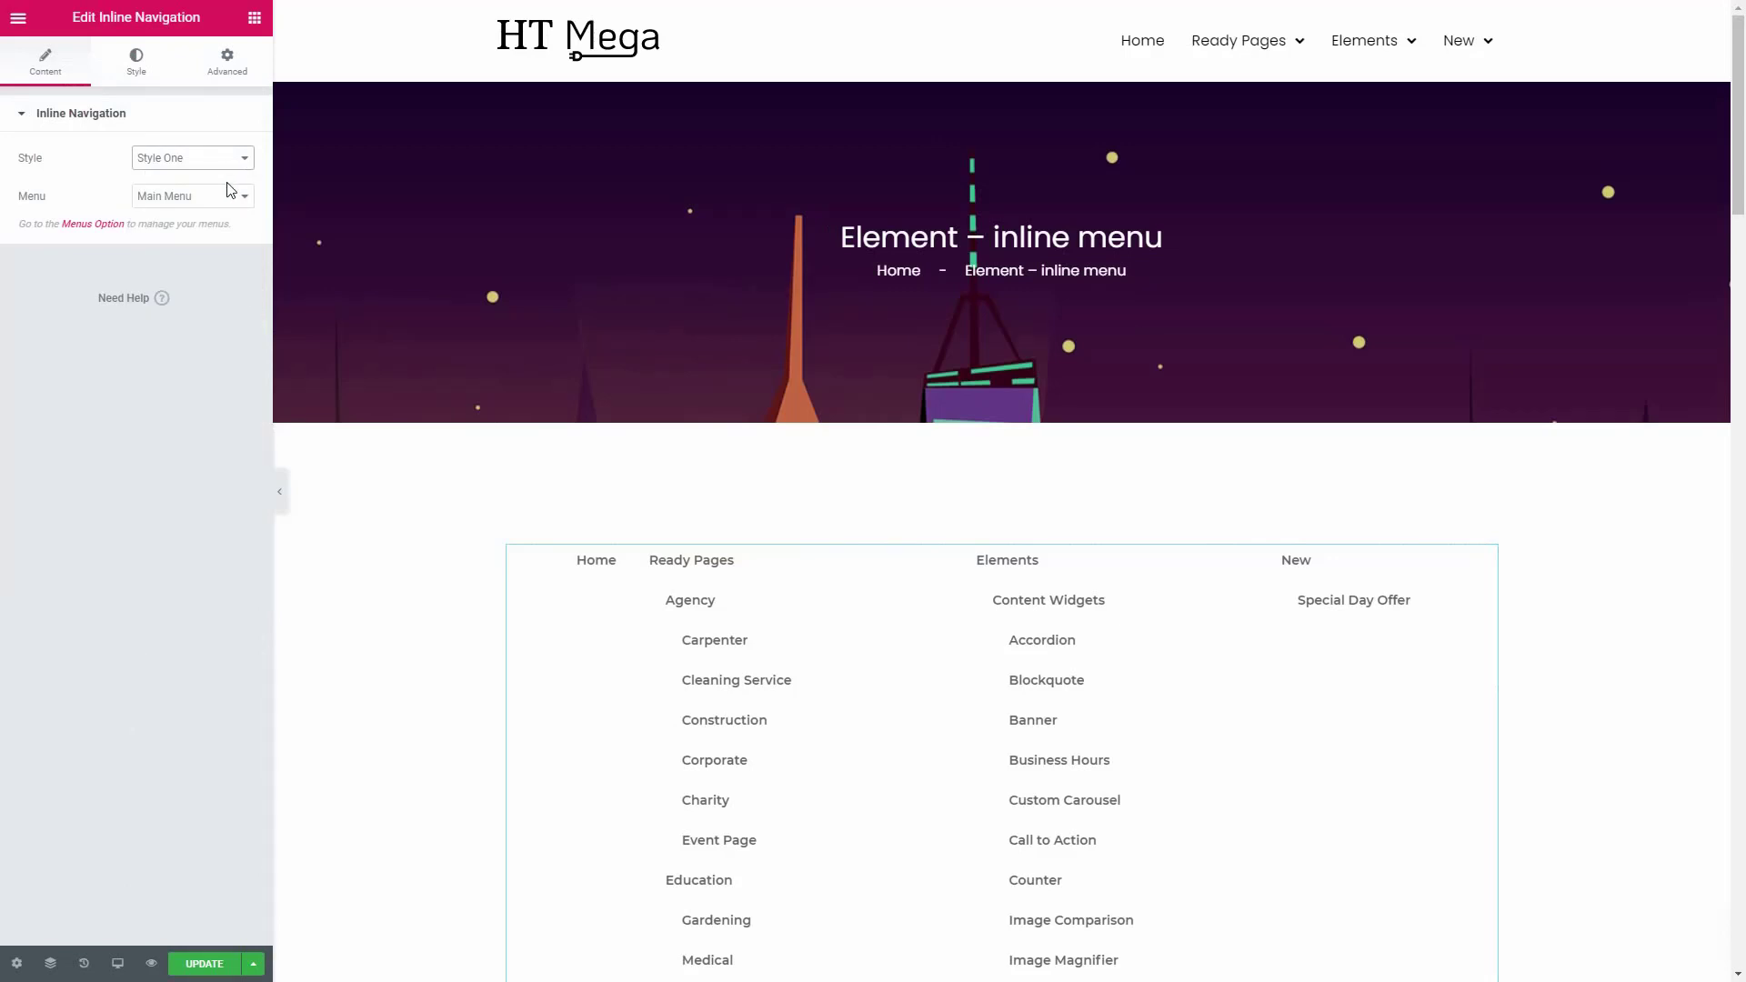
pyautogui.moveTo(234, 200)
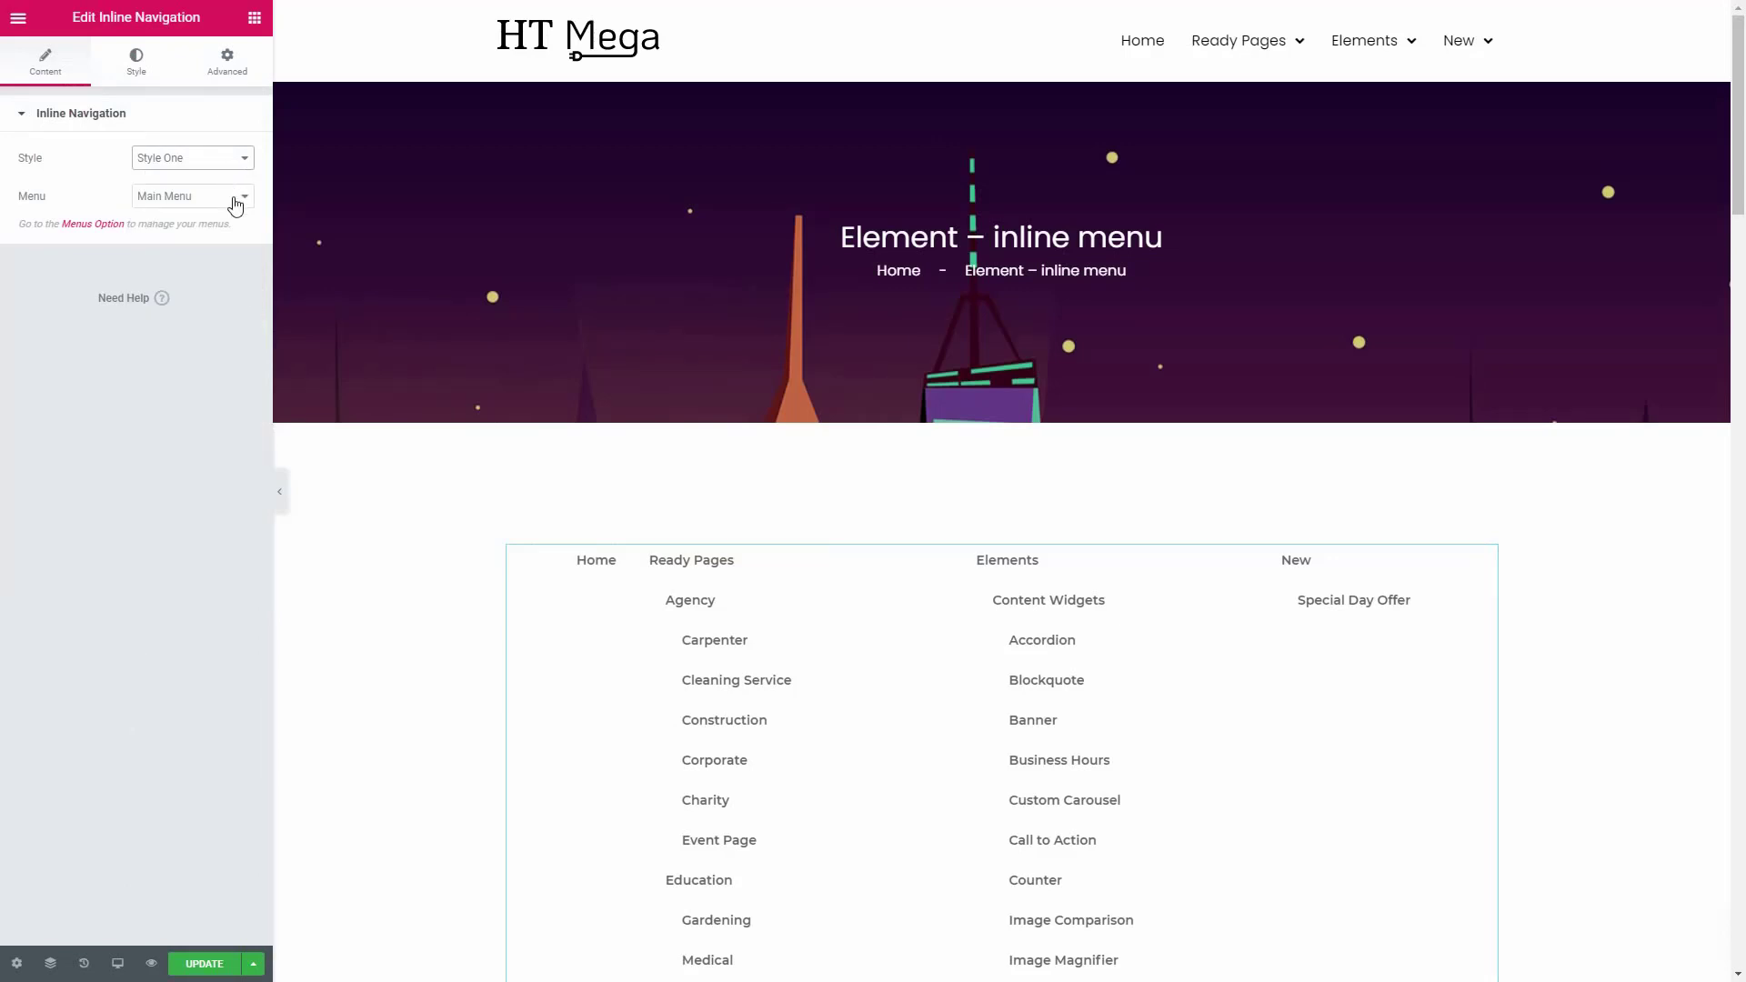
pyautogui.click(192, 196)
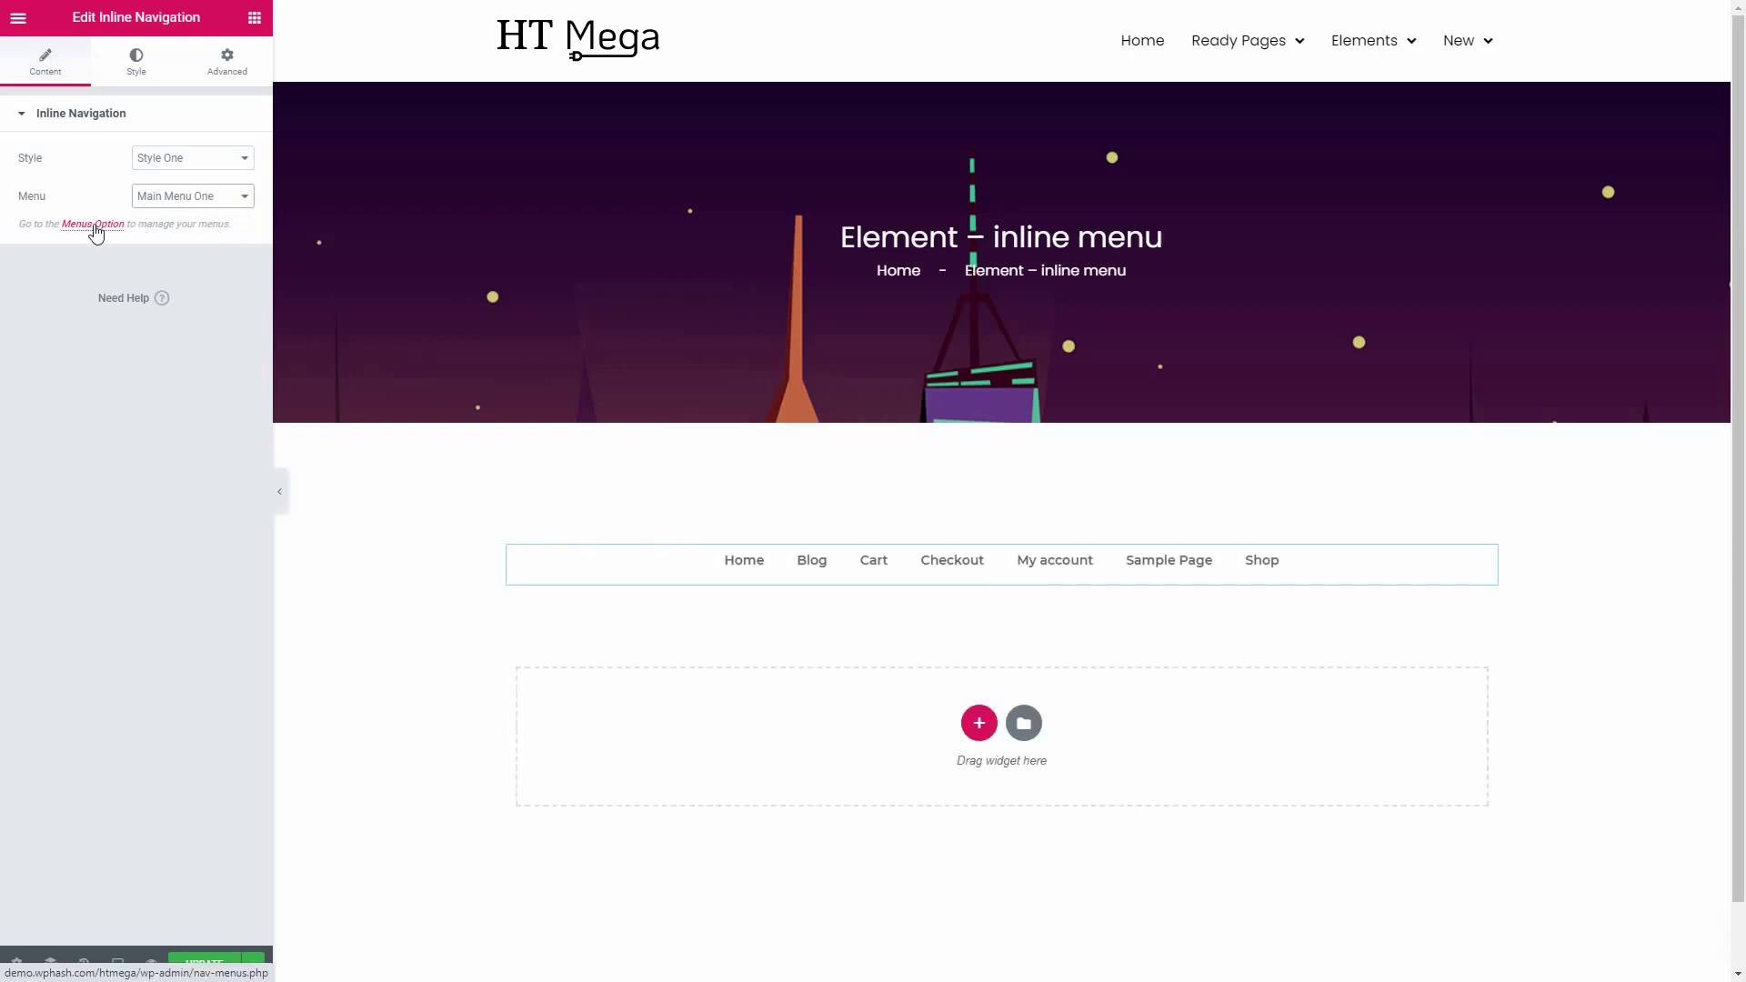
pyautogui.moveTo(108, 231)
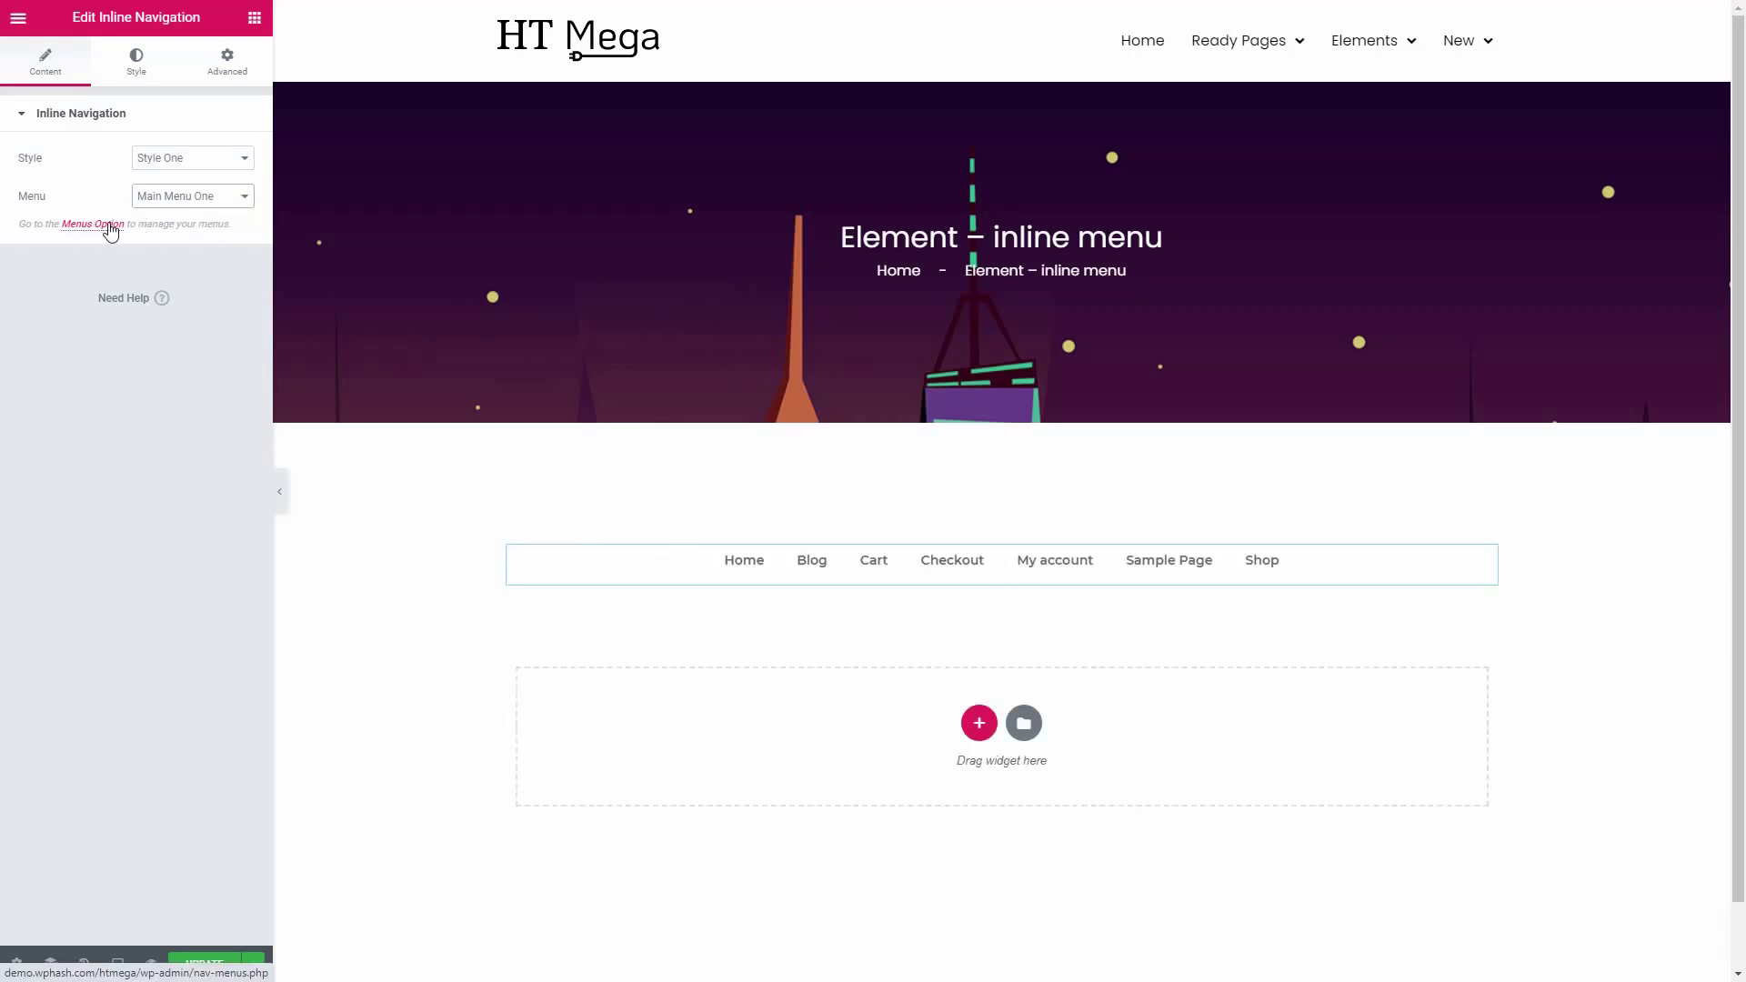
# - Create a WordPress menu named 'Inline Menu' under Appearance > Menus
pyautogui.click(90, 223)
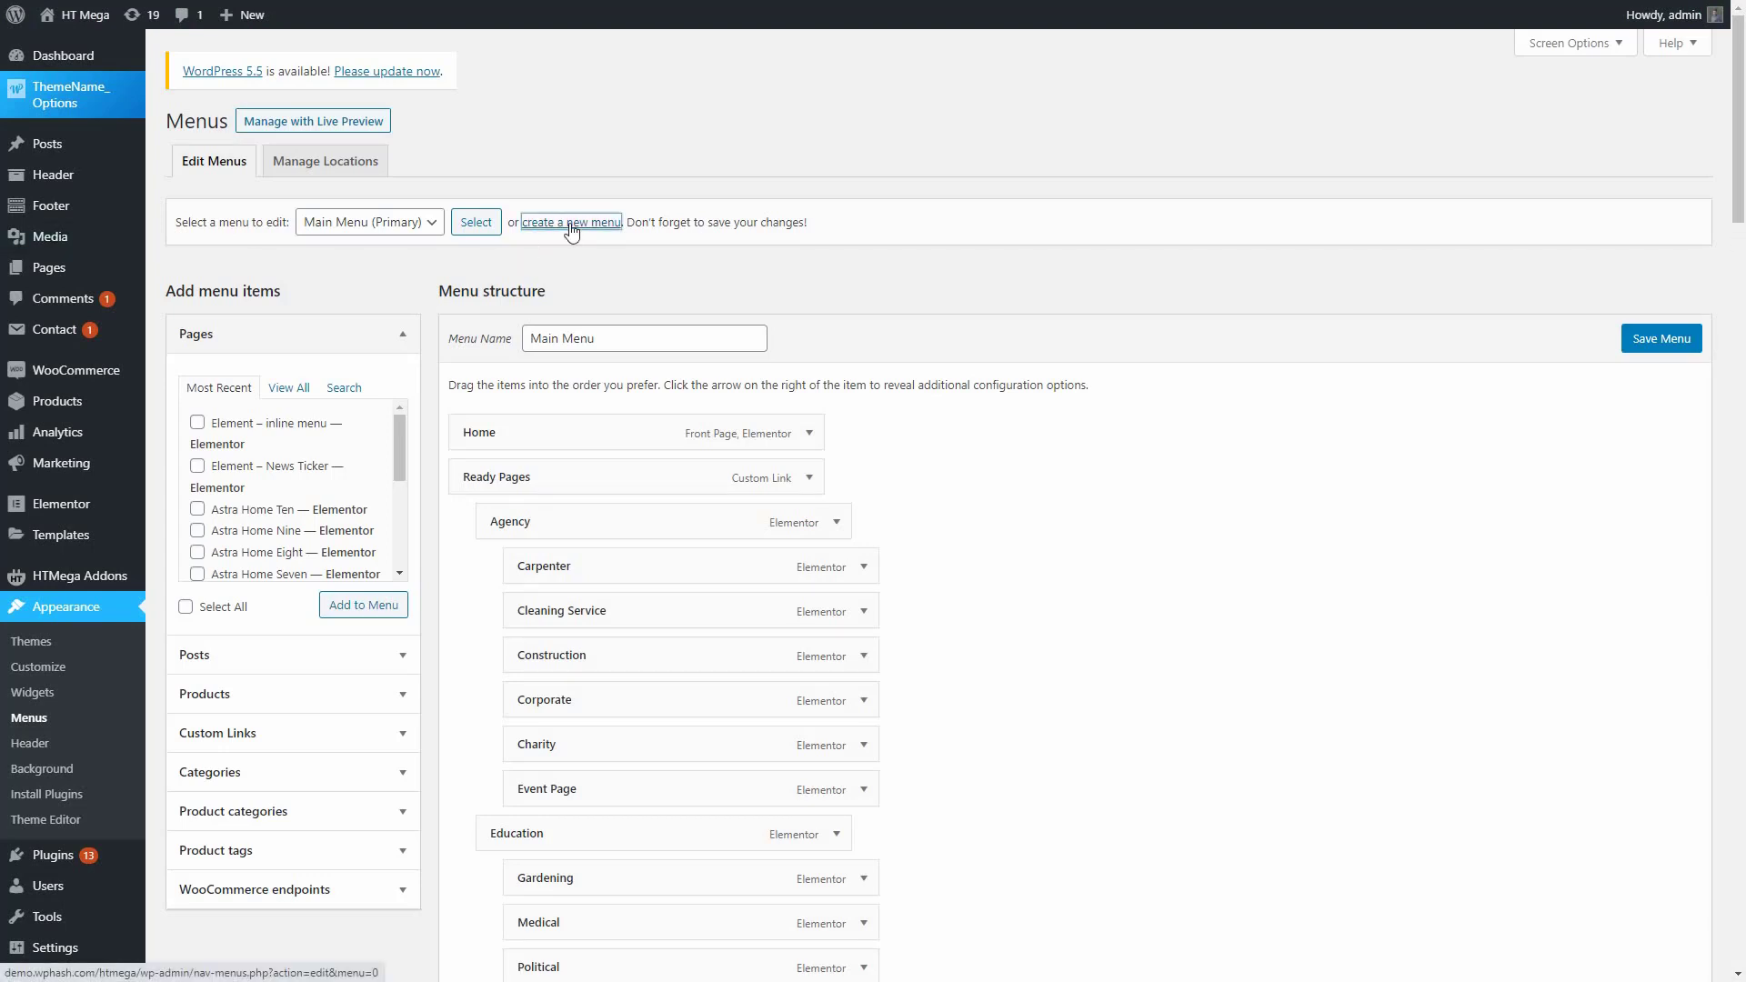
pyautogui.click(570, 222)
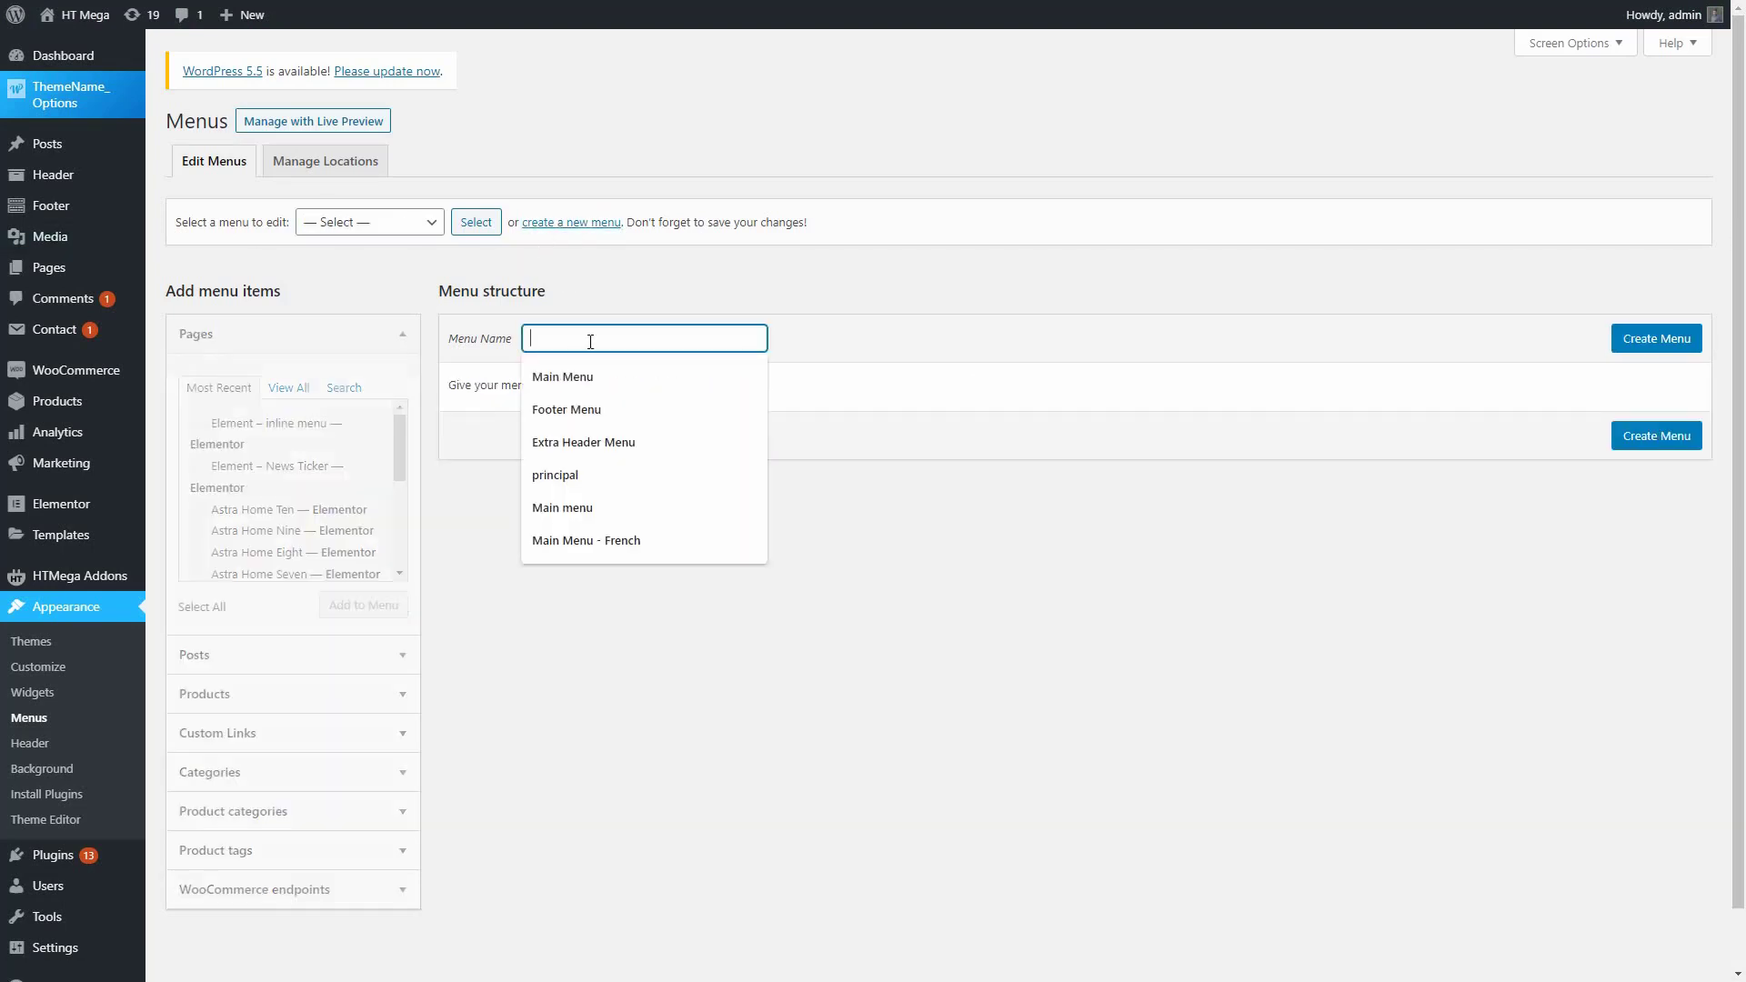
pyautogui.write('Inline Menu')
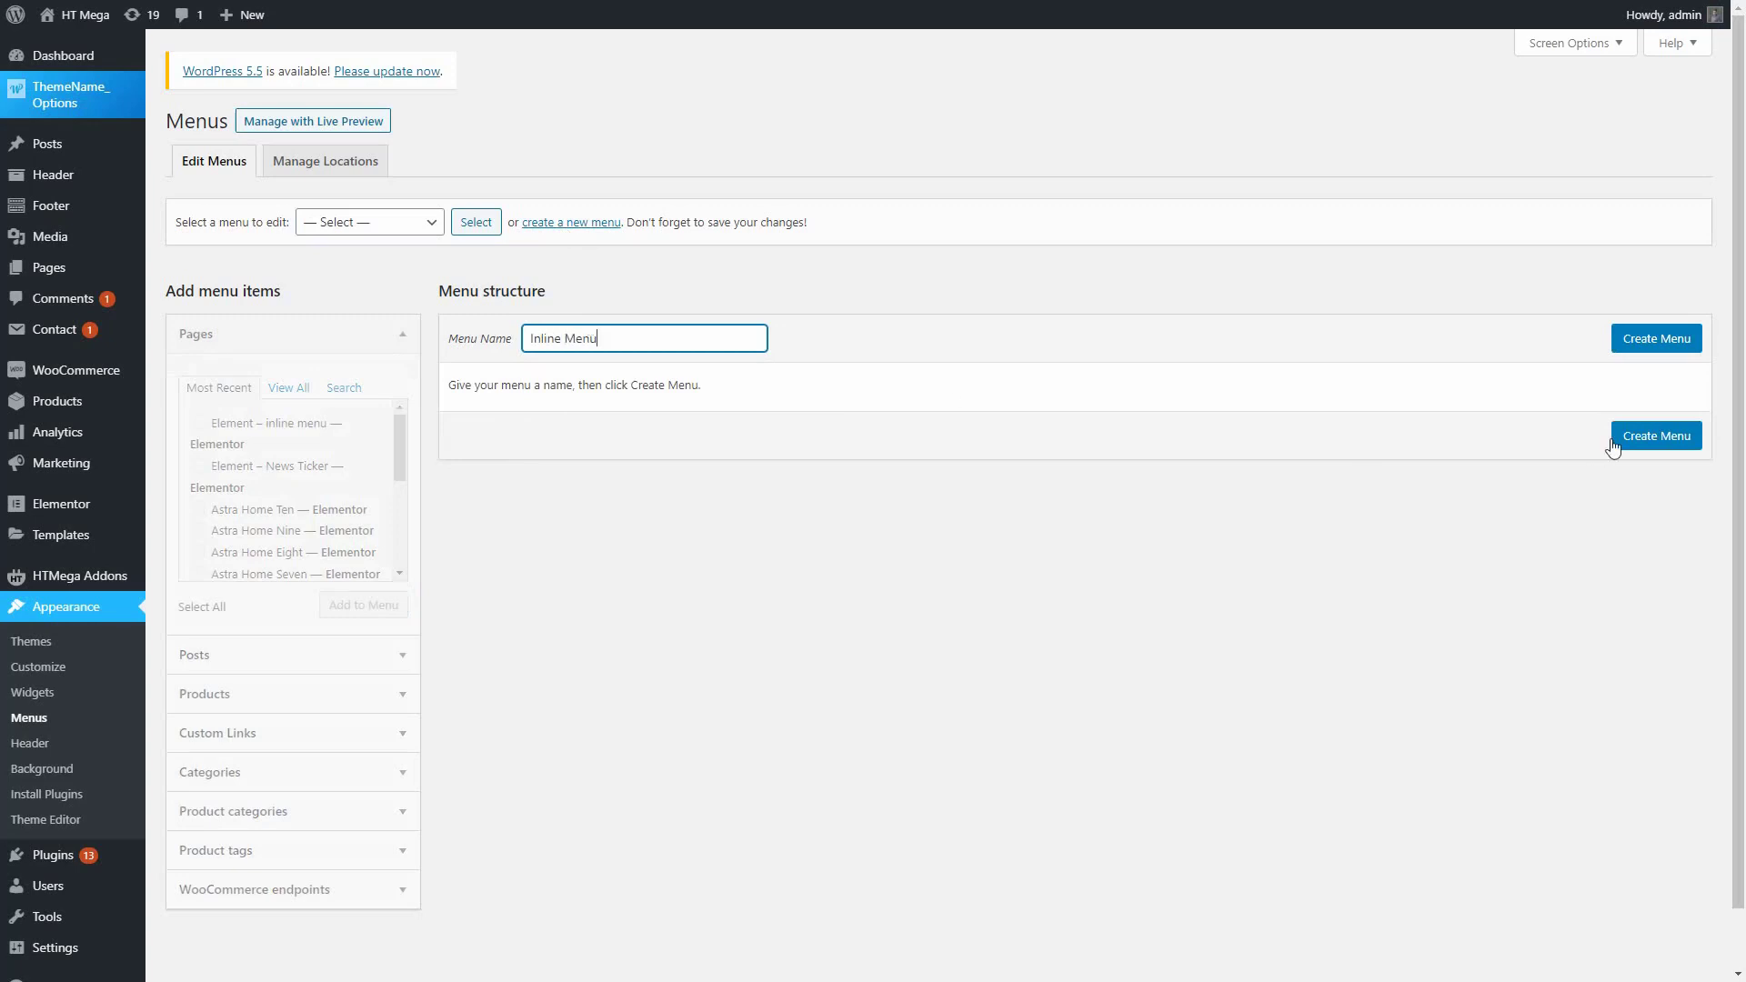
pyautogui.click(1654, 435)
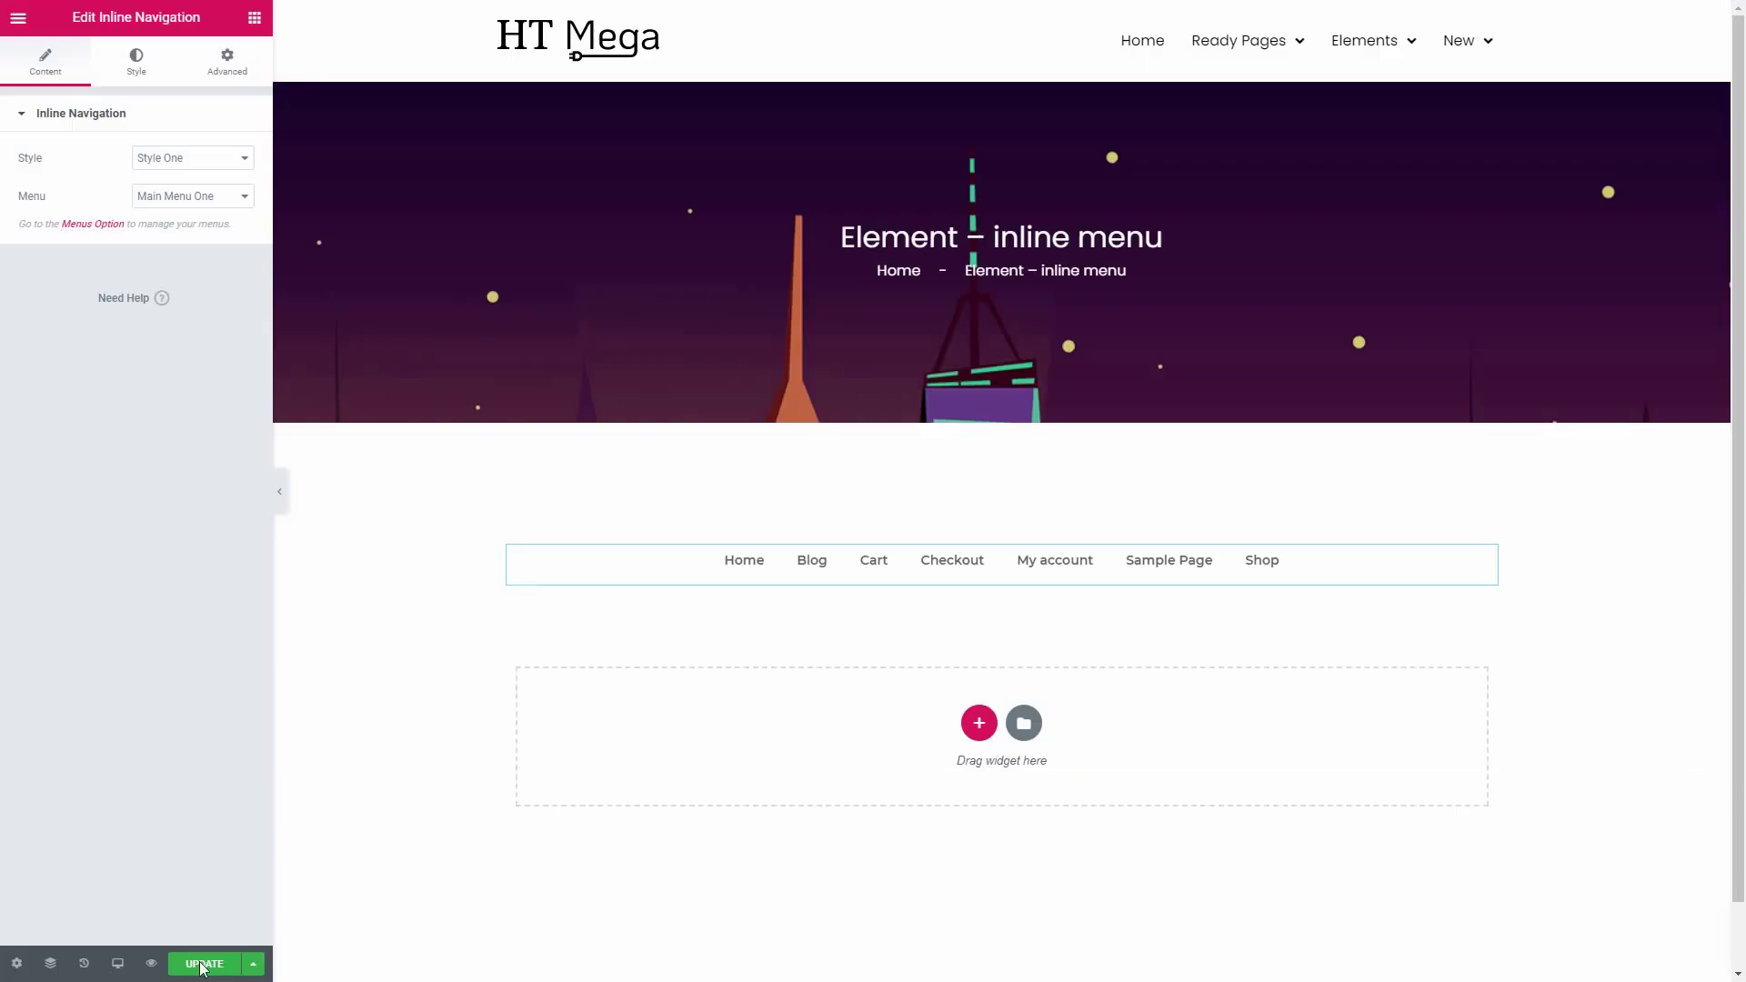
# - Save the page and switch the widget's Menu dropdown to Inline Menu
pyautogui.click(203, 963)
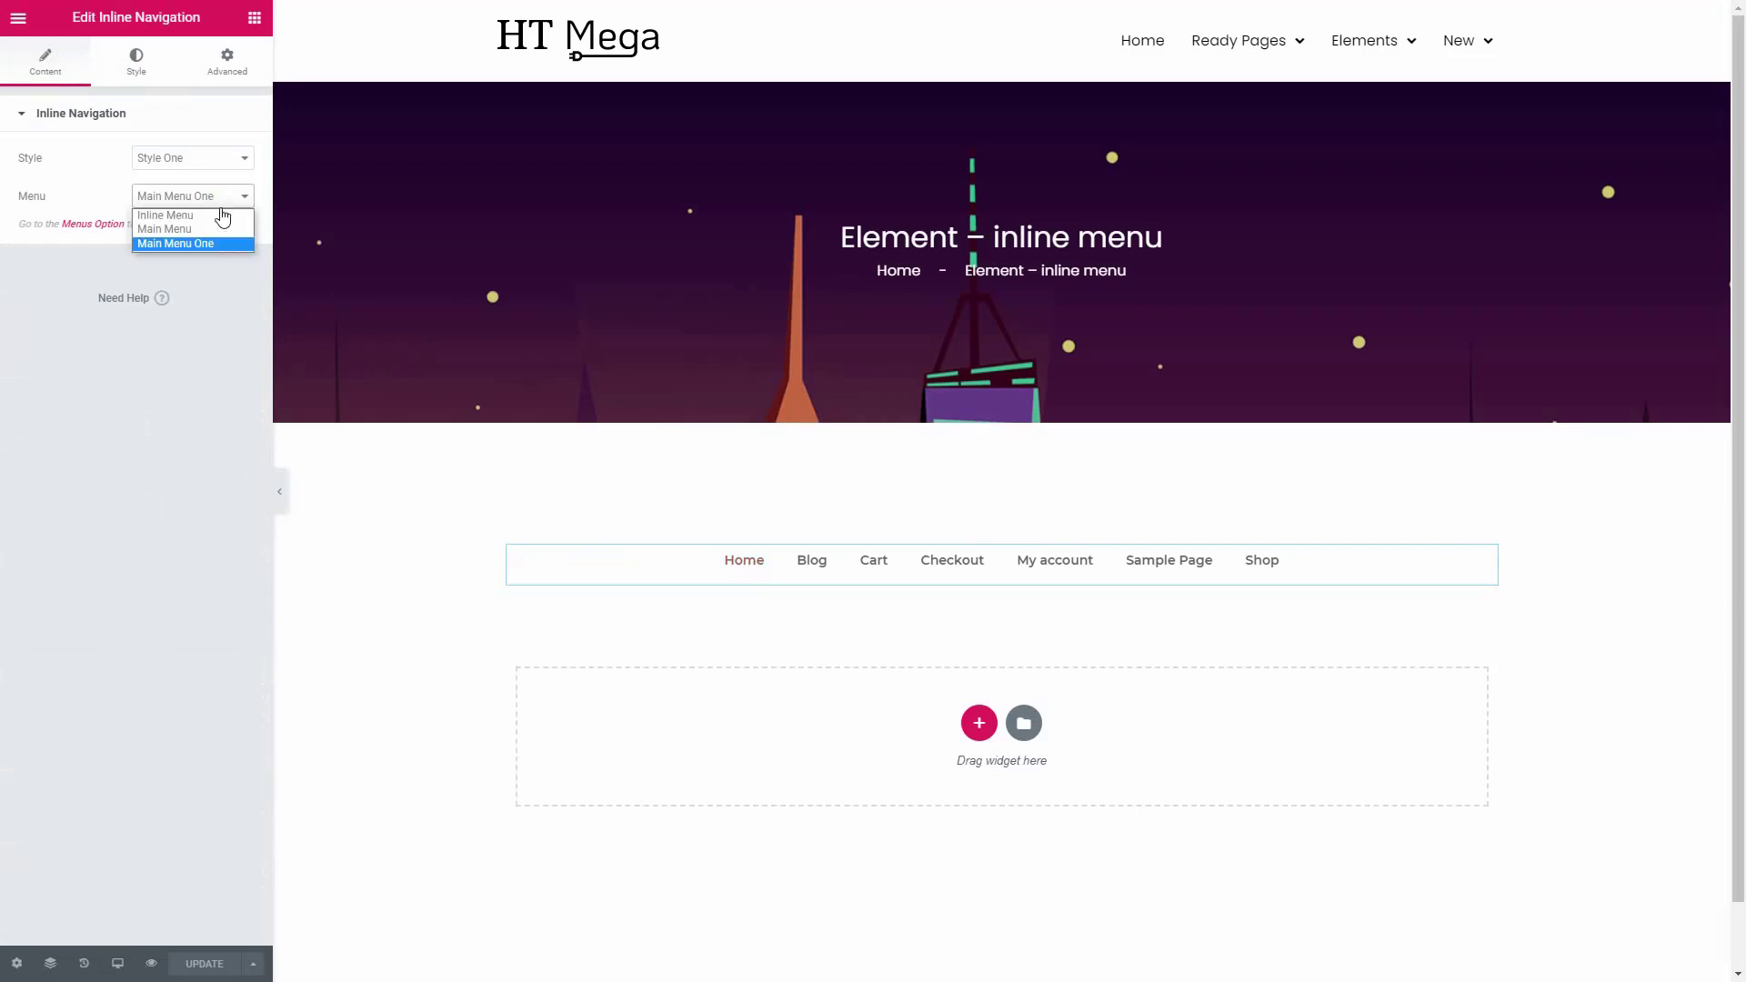
pyautogui.click(164, 214)
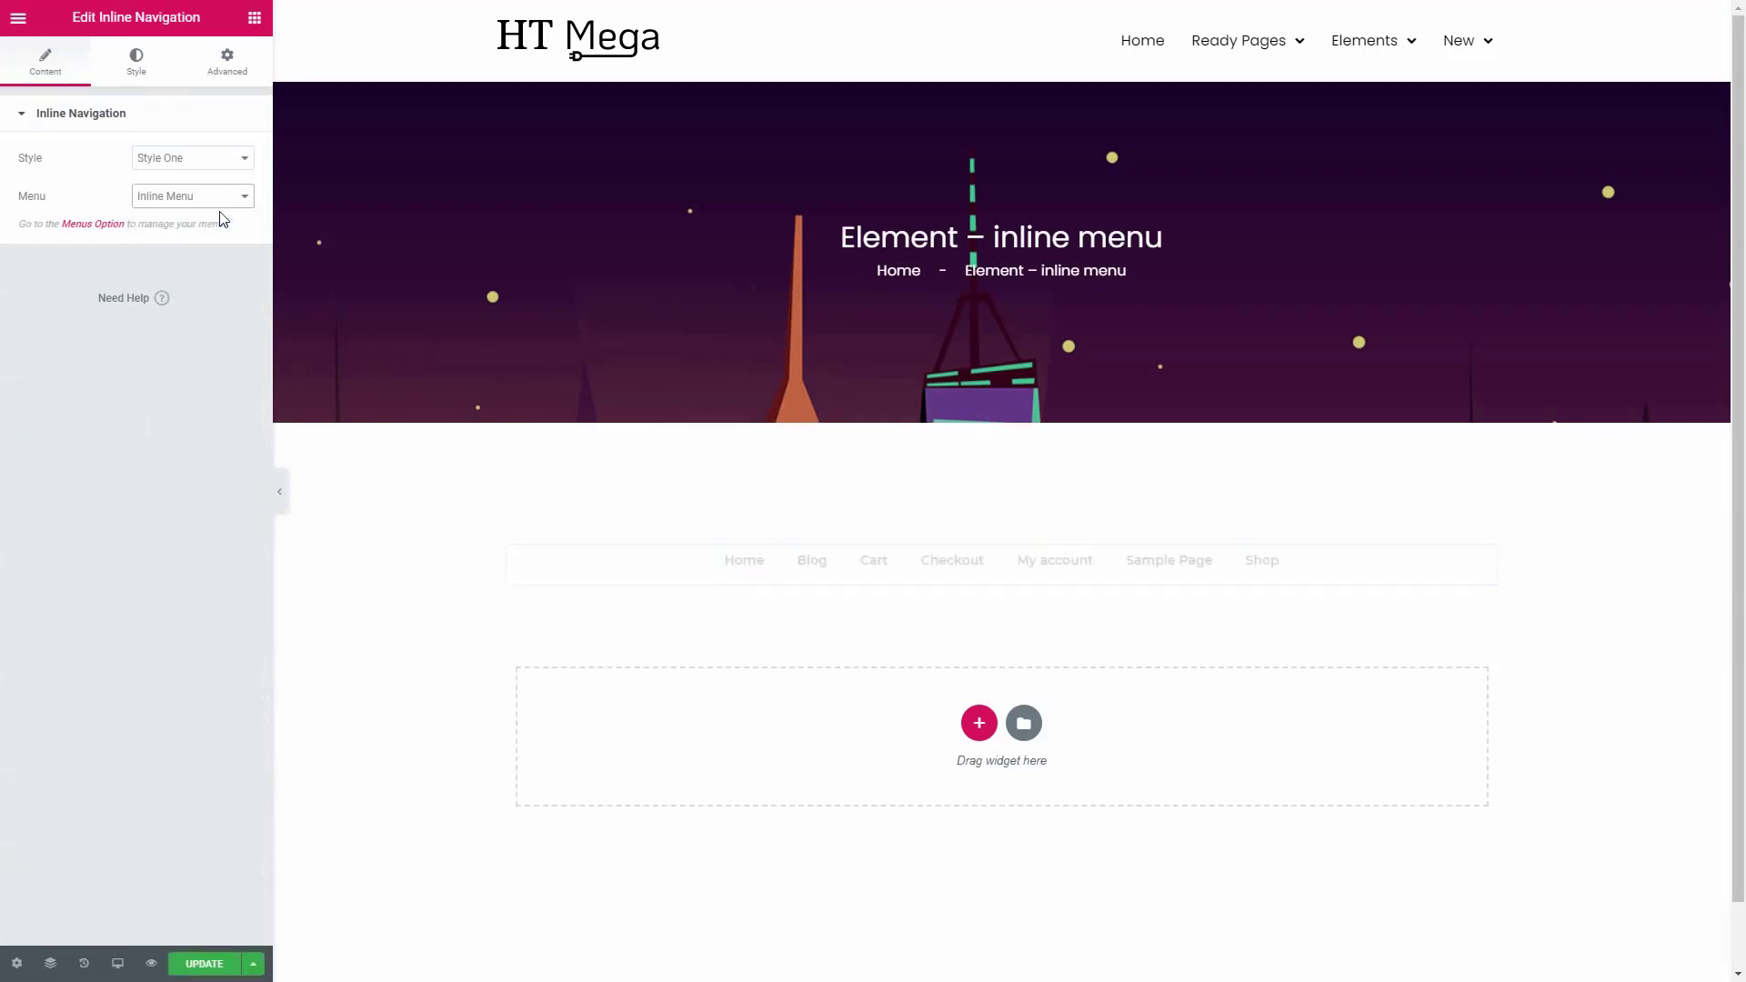
pyautogui.click(190, 197)
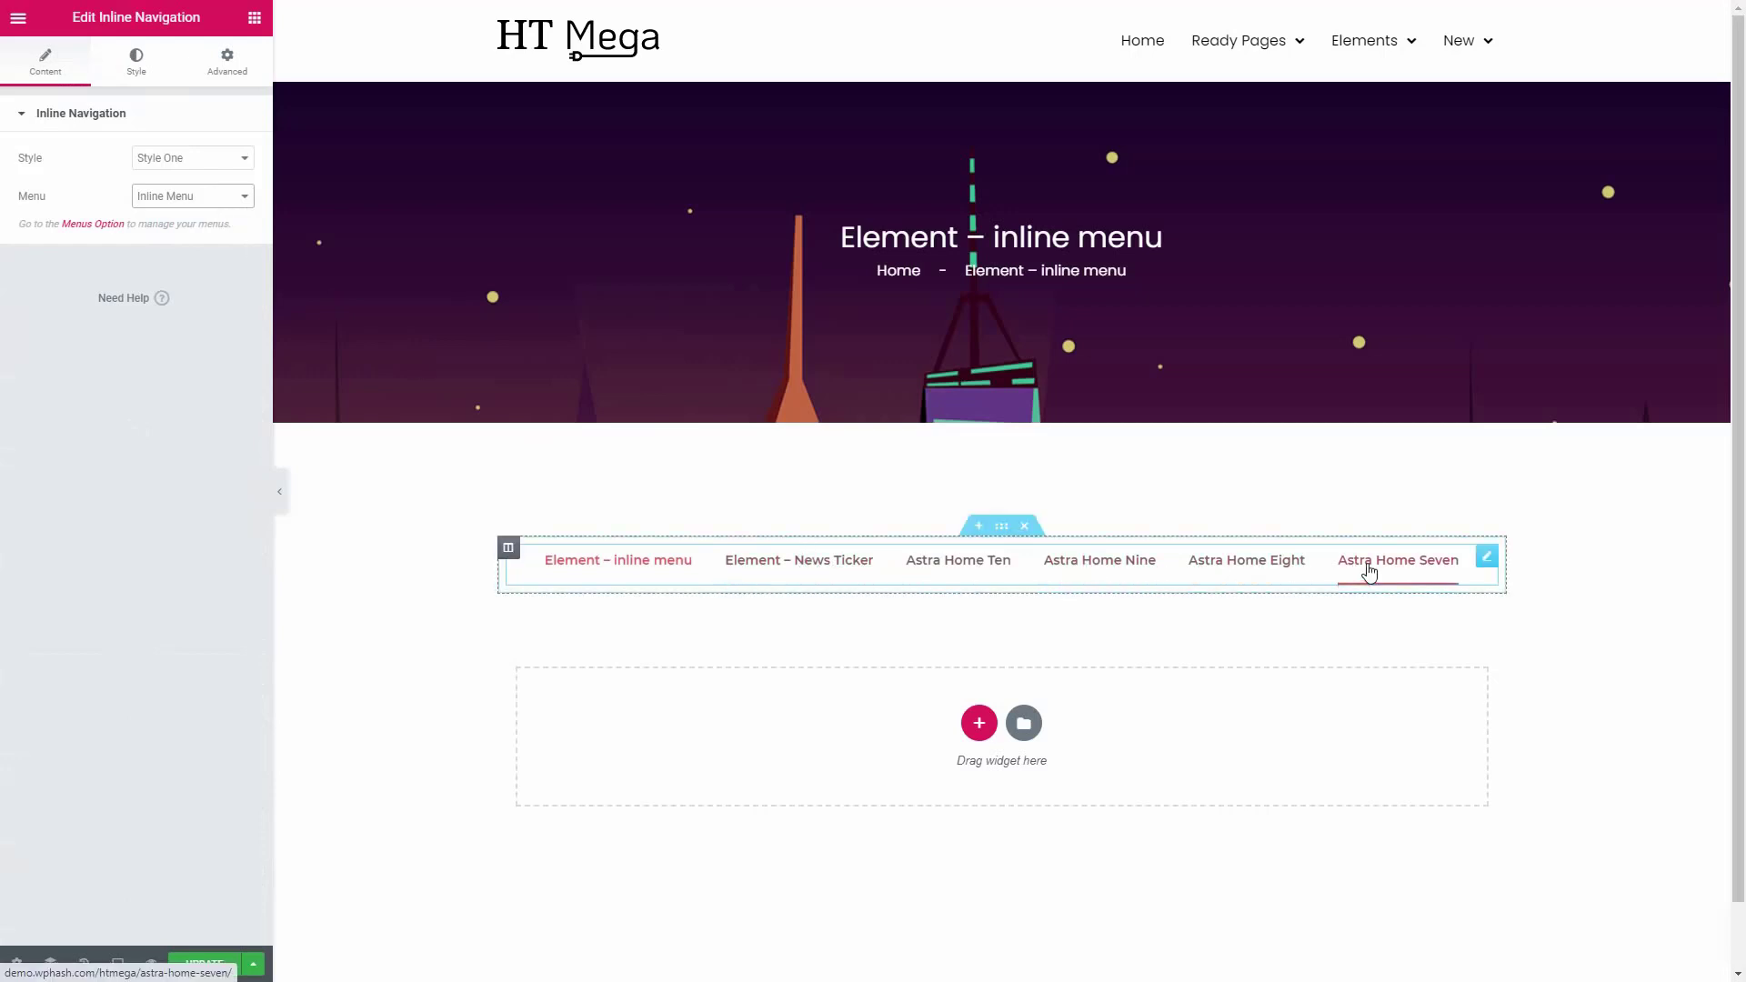
pyautogui.click(442, 491)
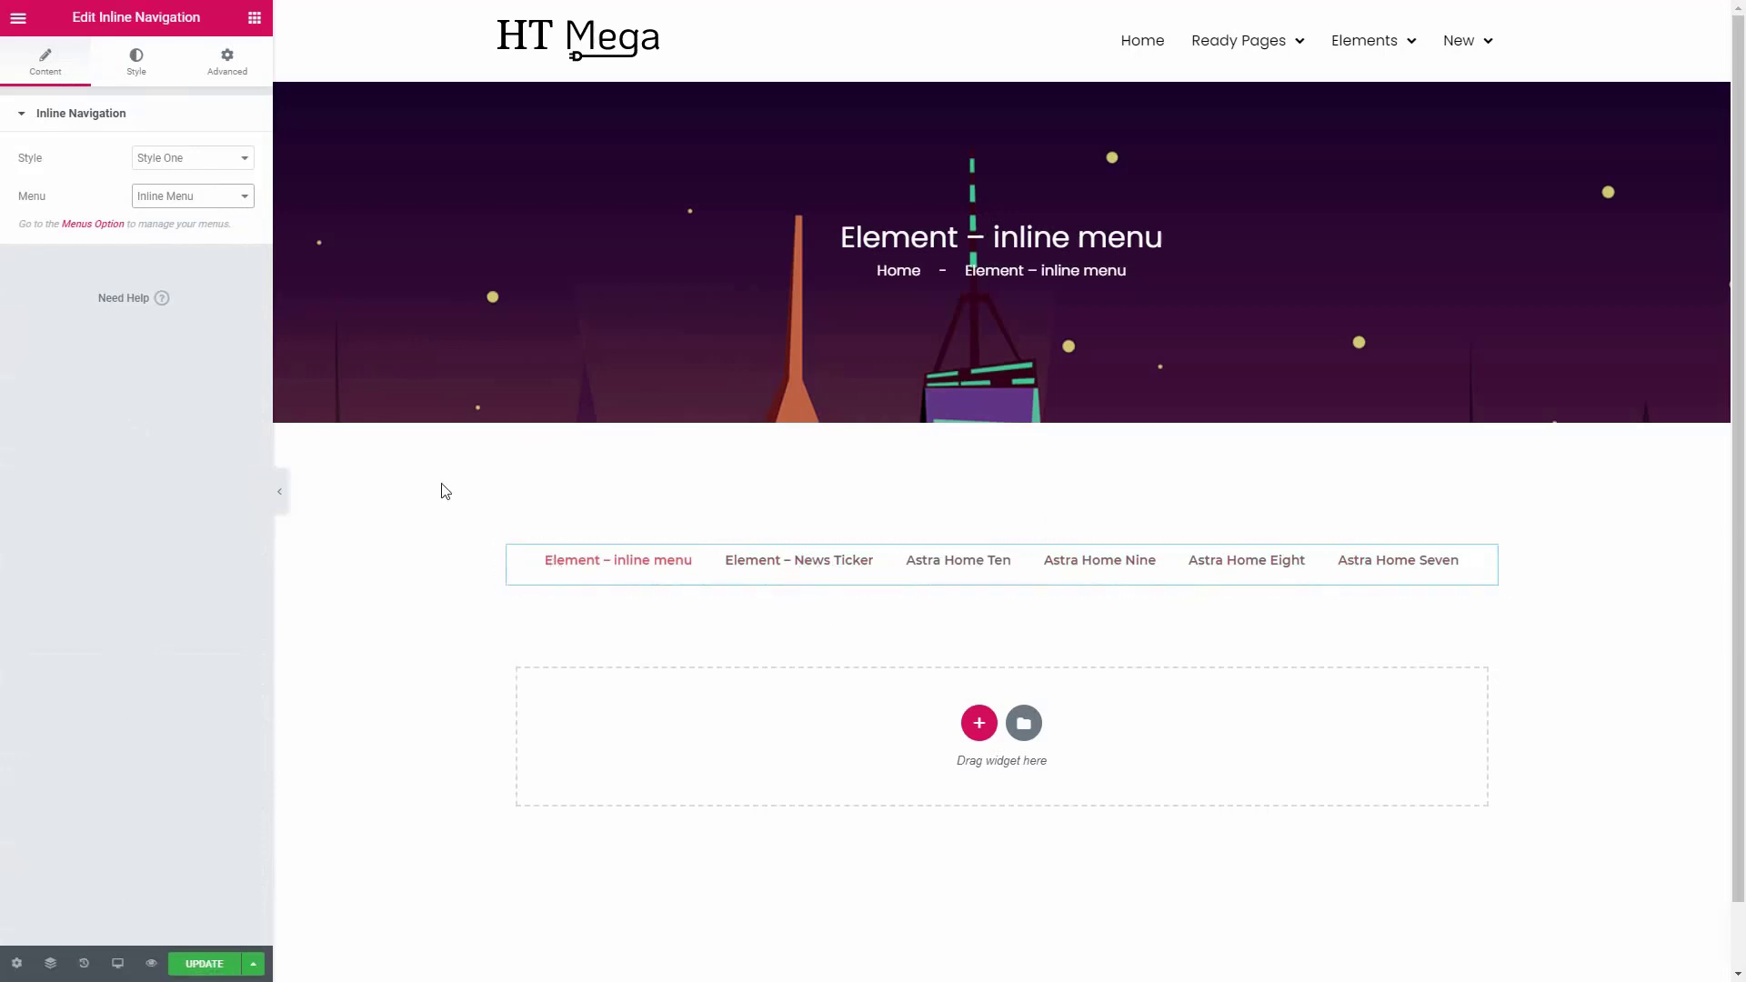
pyautogui.moveTo(135, 61)
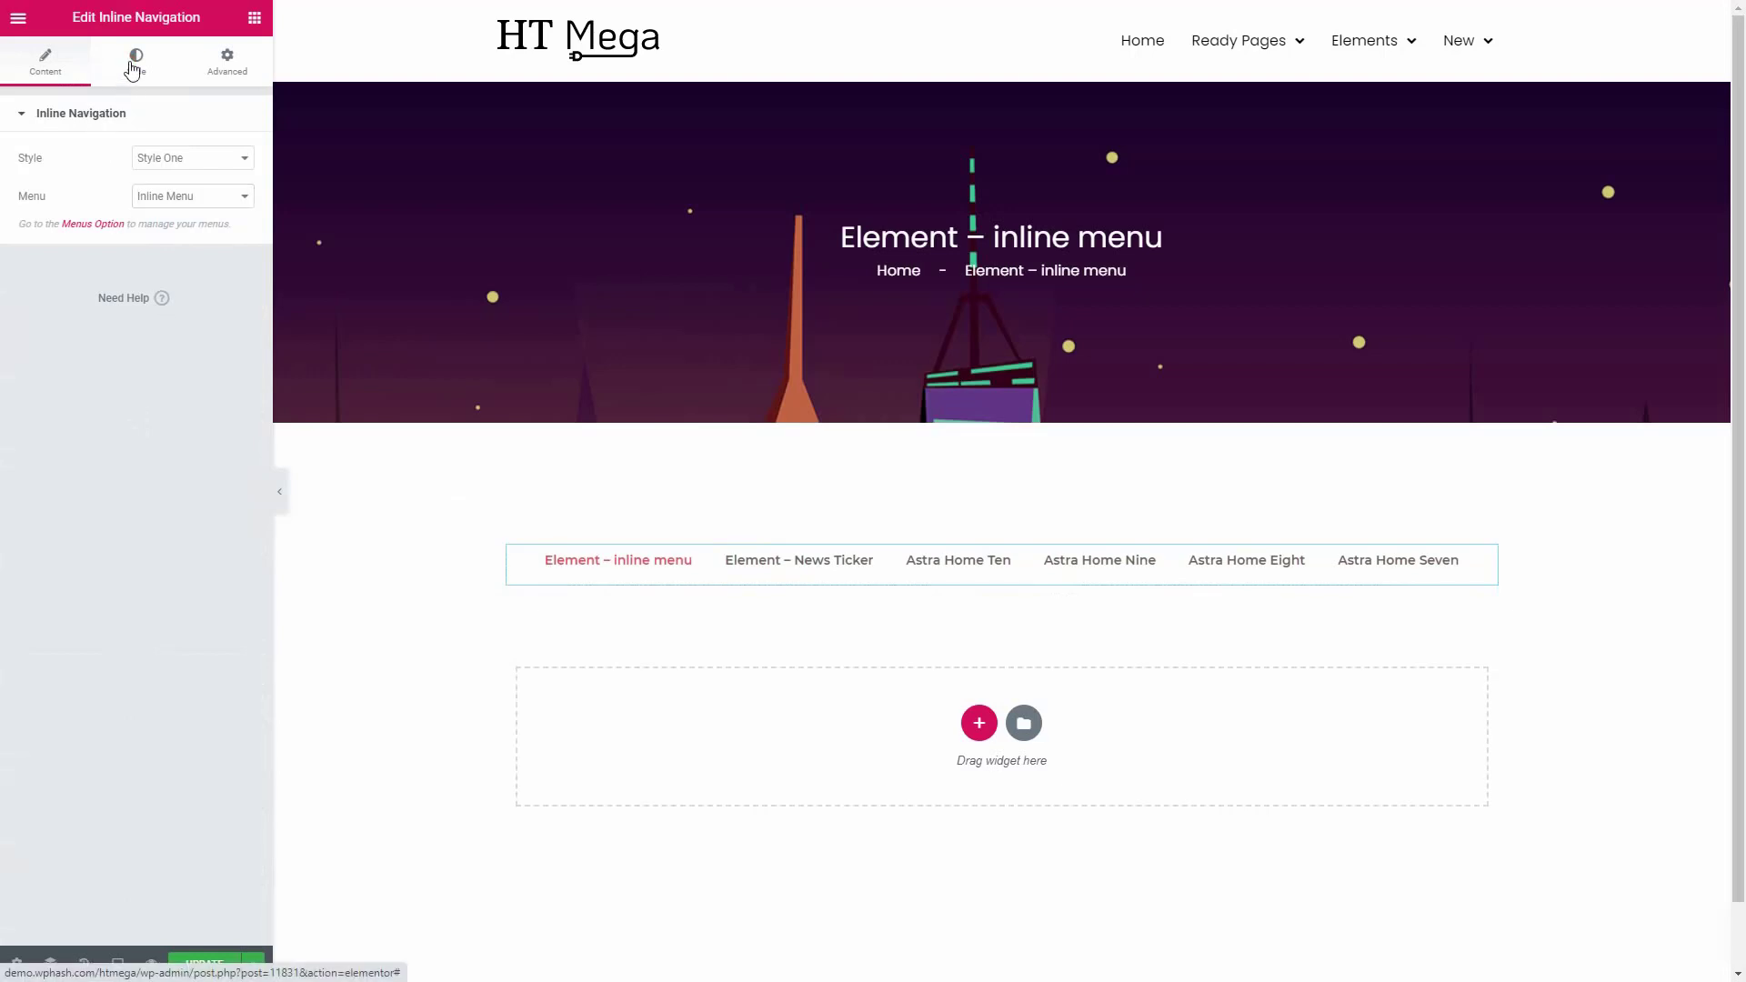
# - Center-align the Inline Menu links, then preview the page with the panel collapsed
pyautogui.click(135, 62)
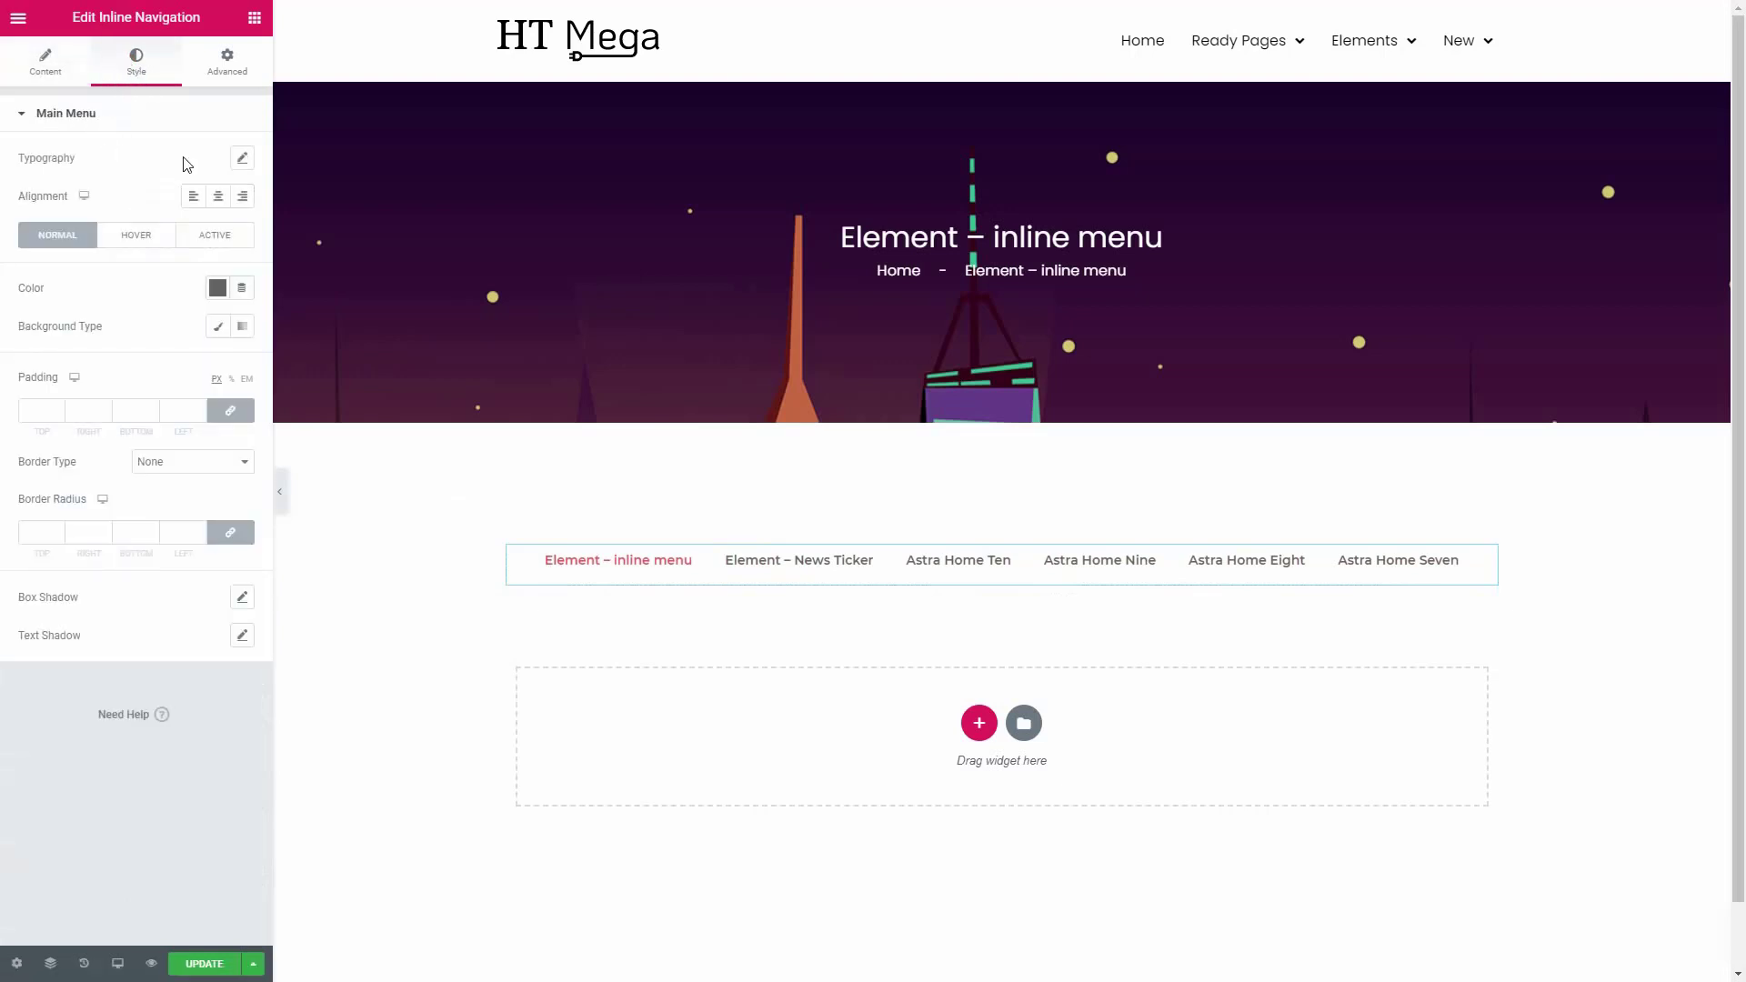
pyautogui.click(242, 157)
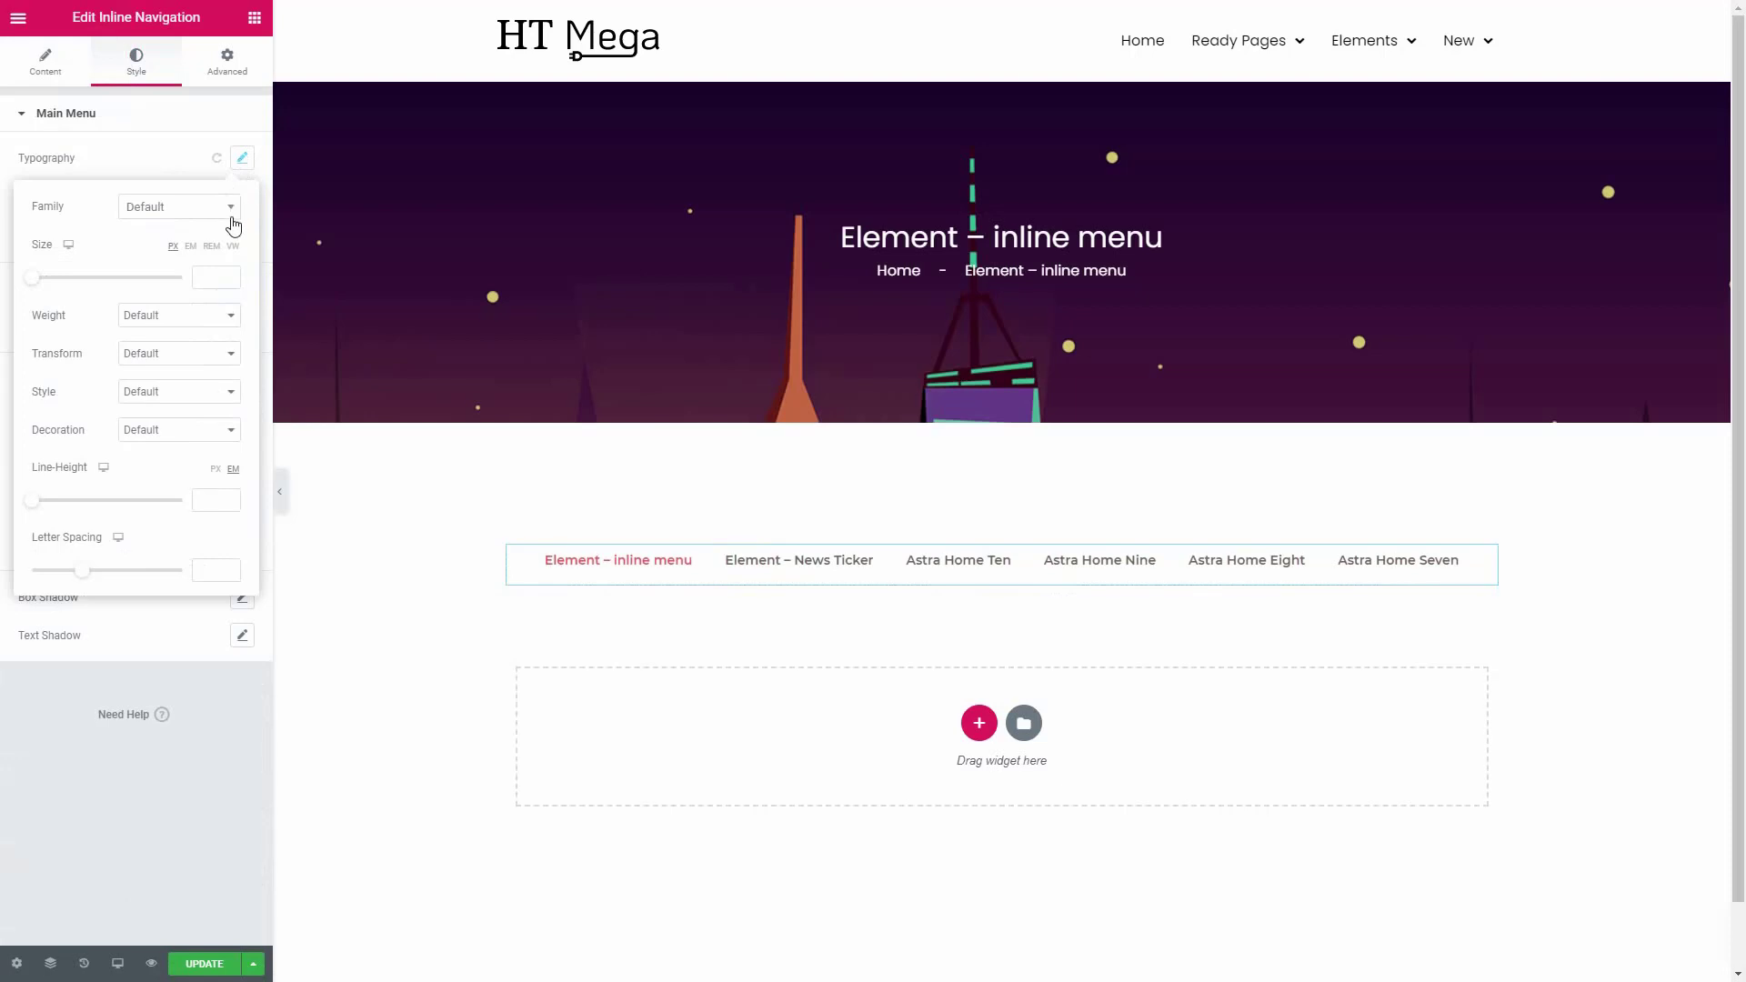
pyautogui.click(242, 157)
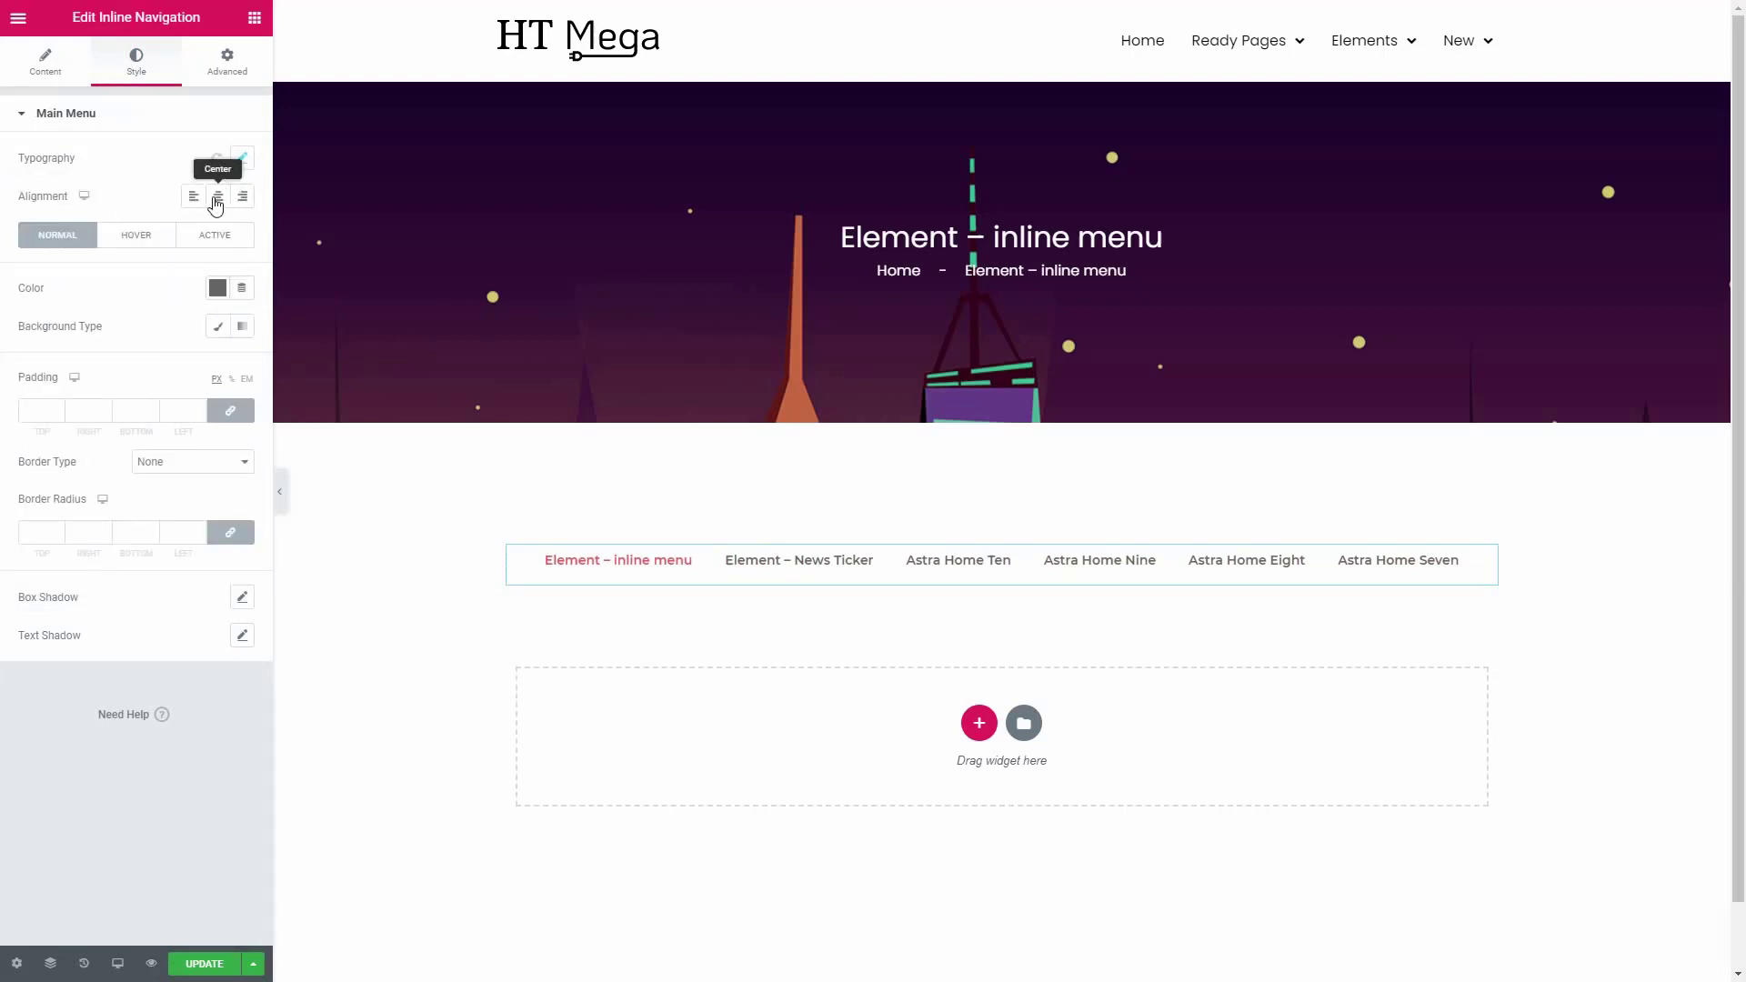
pyautogui.moveTo(194, 198)
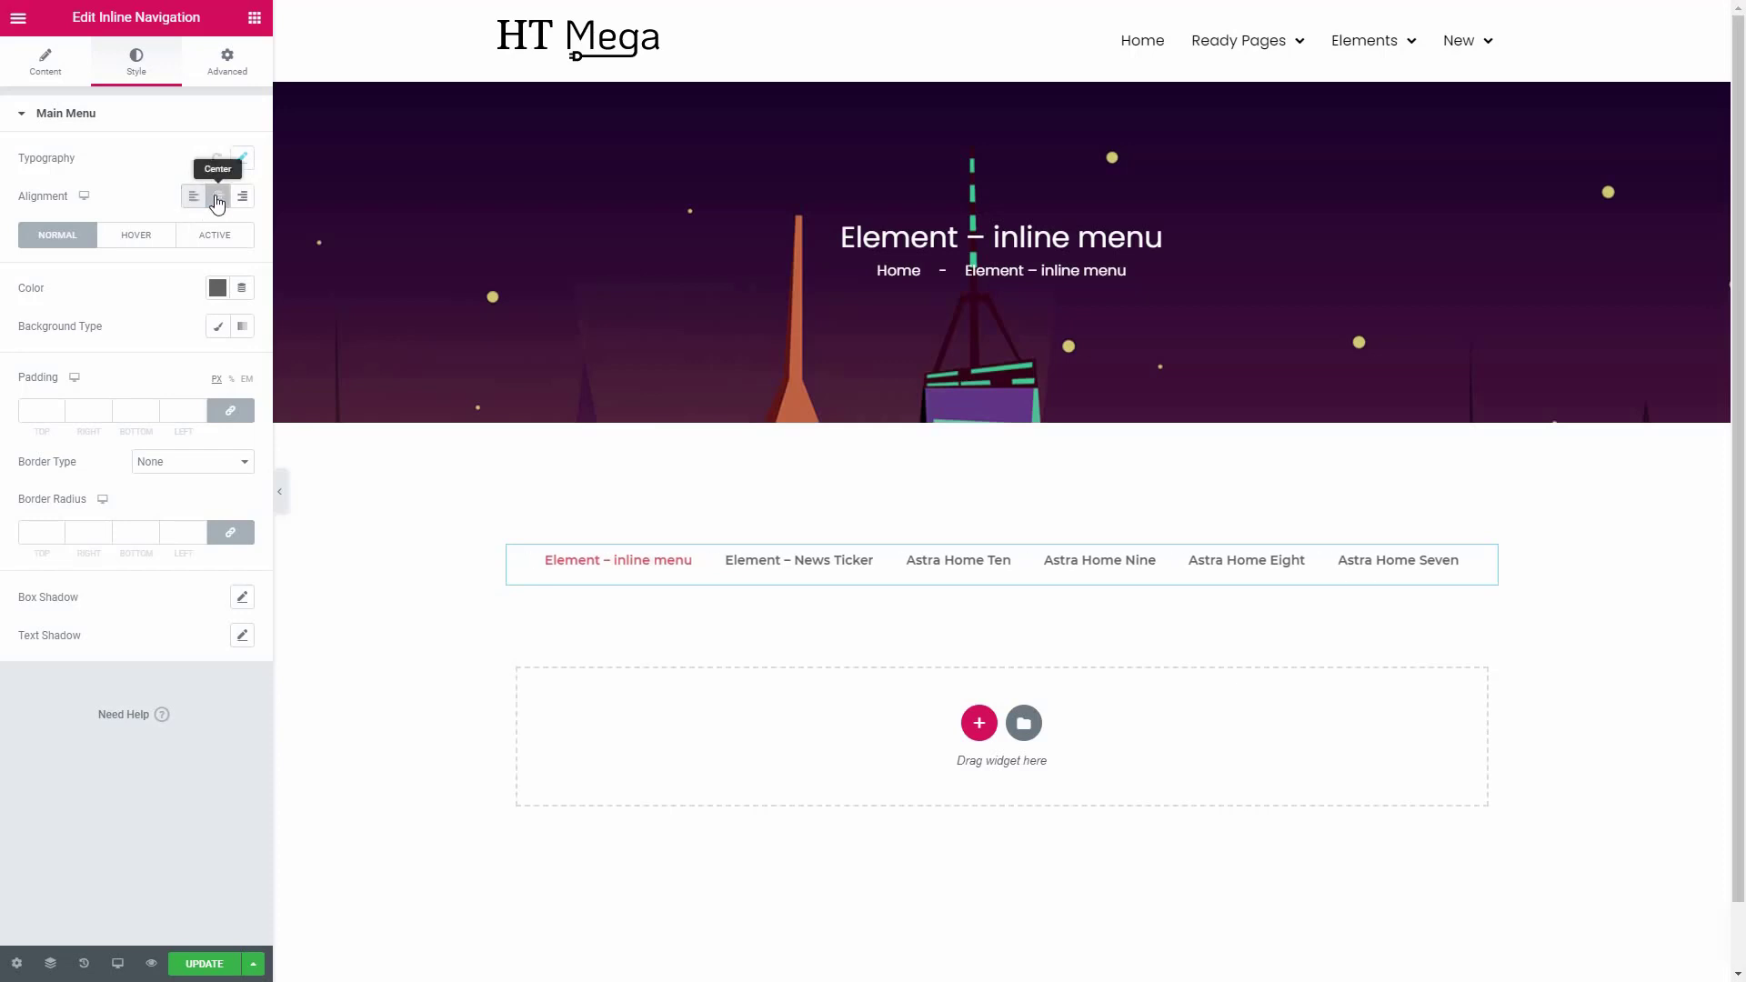
pyautogui.click(136, 235)
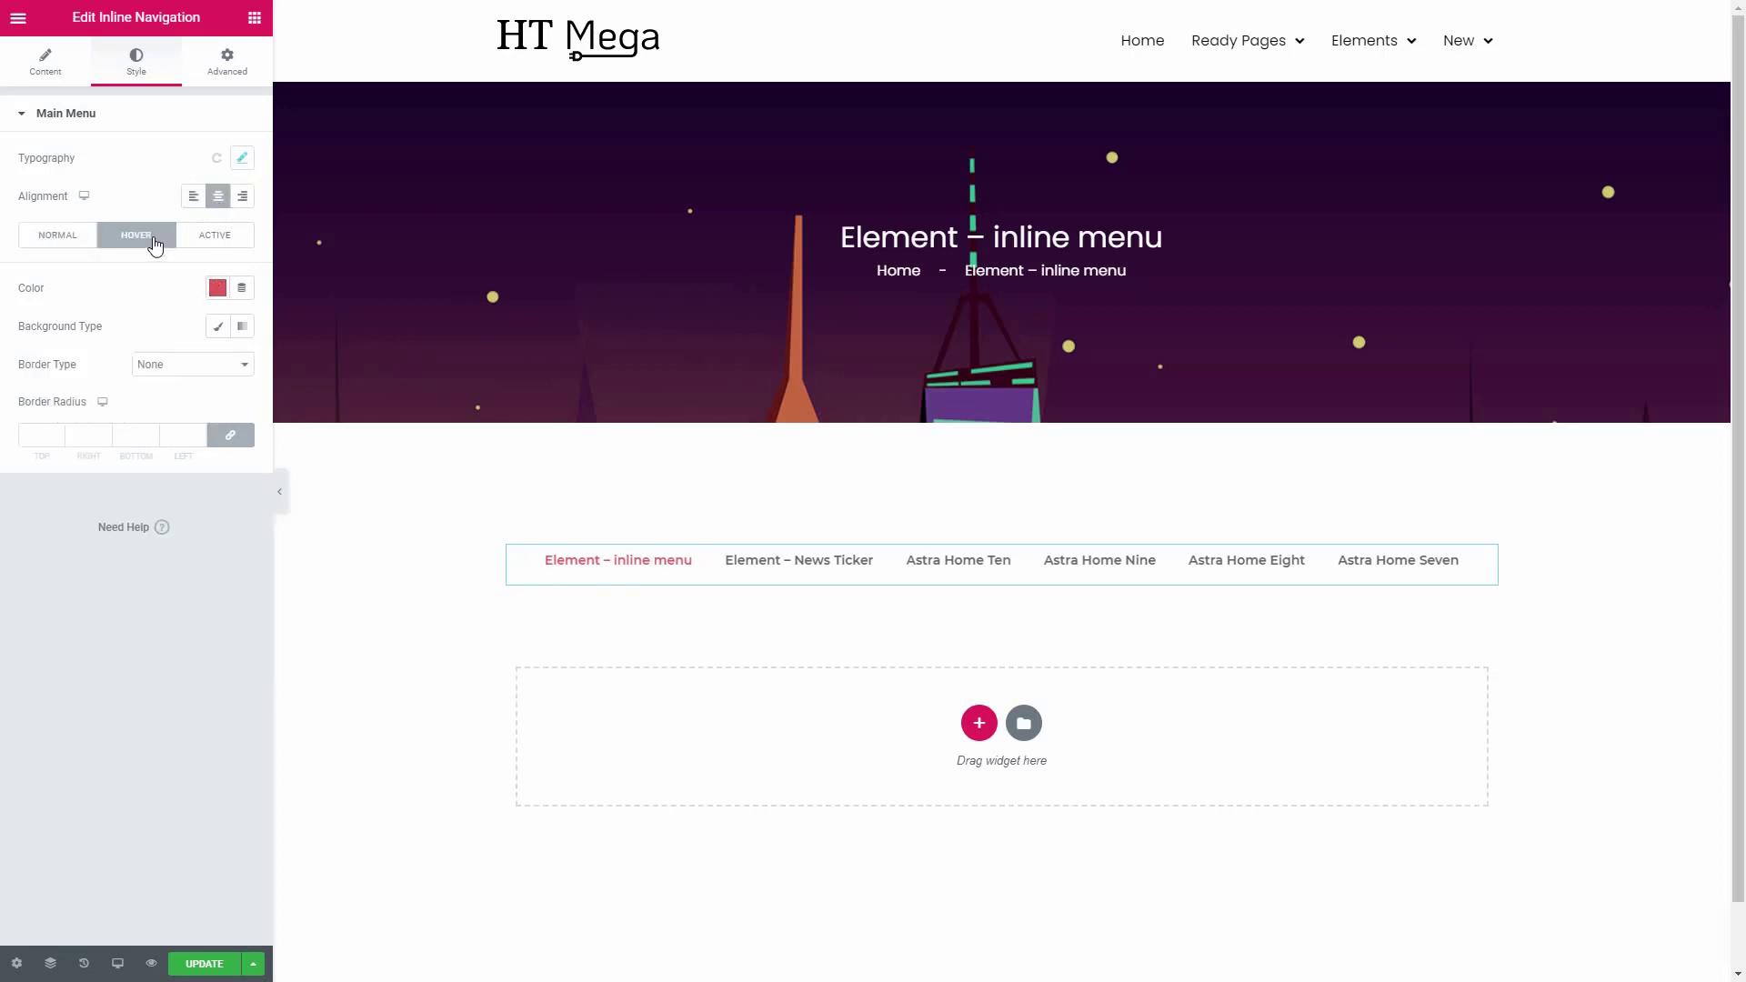
pyautogui.click(56, 235)
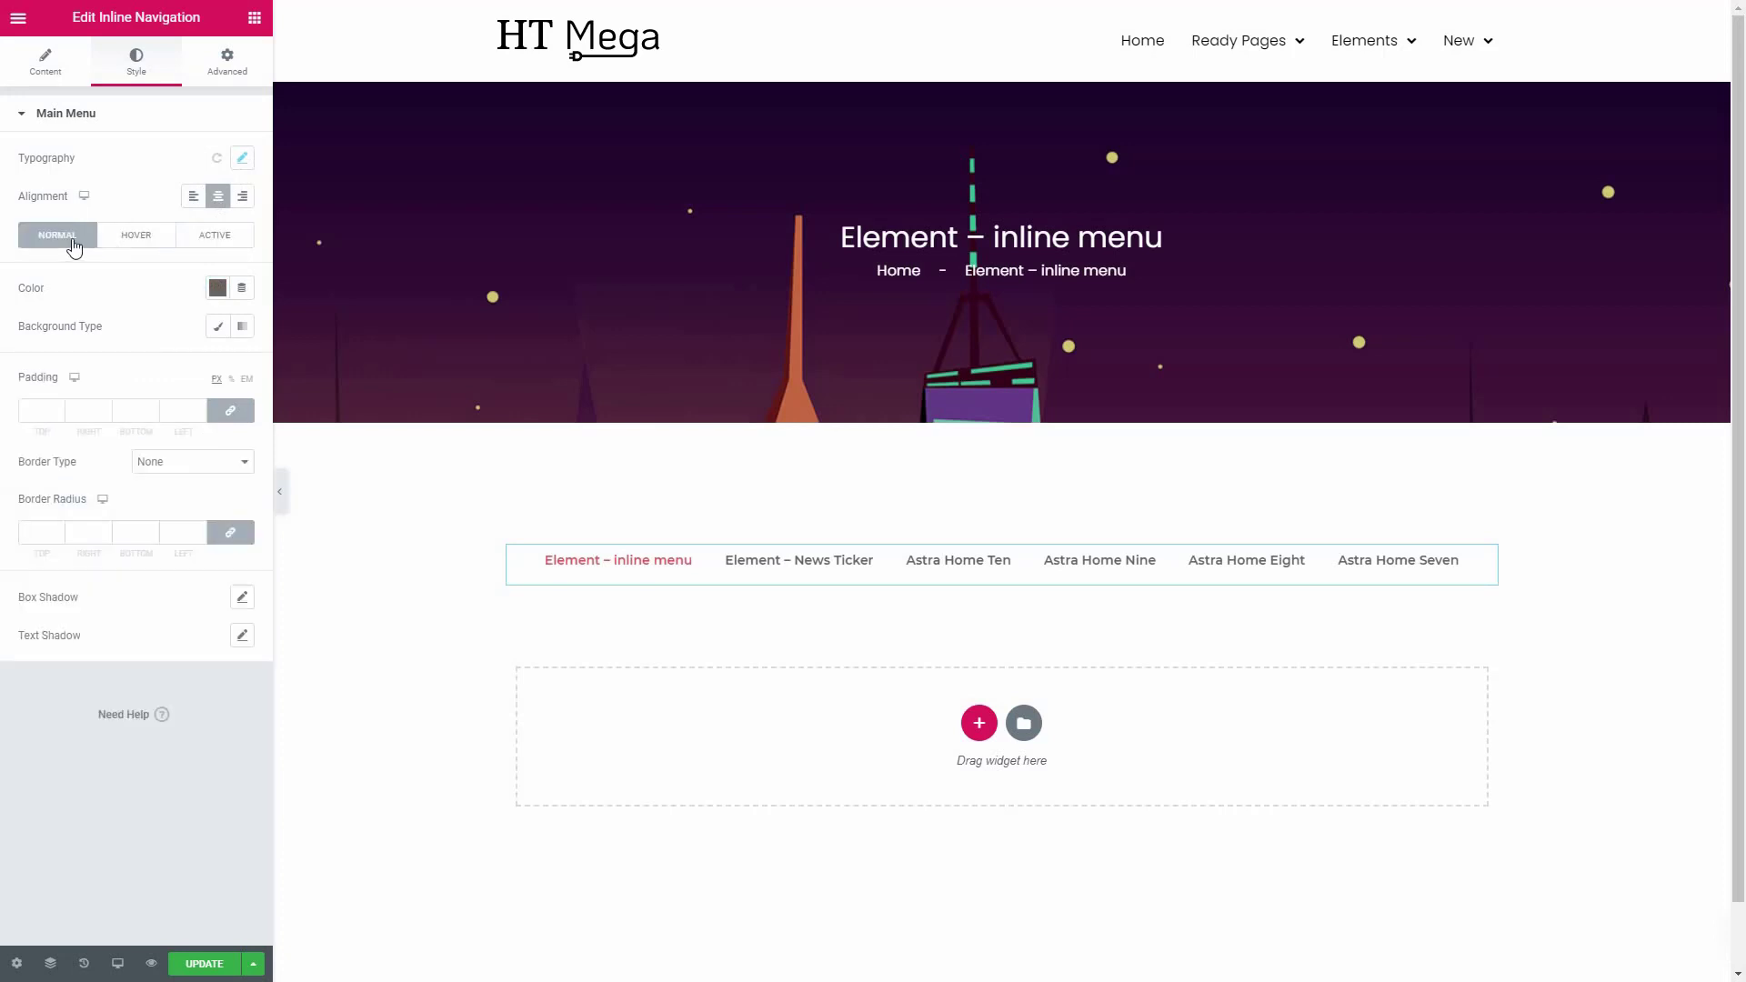
pyautogui.moveTo(178, 532)
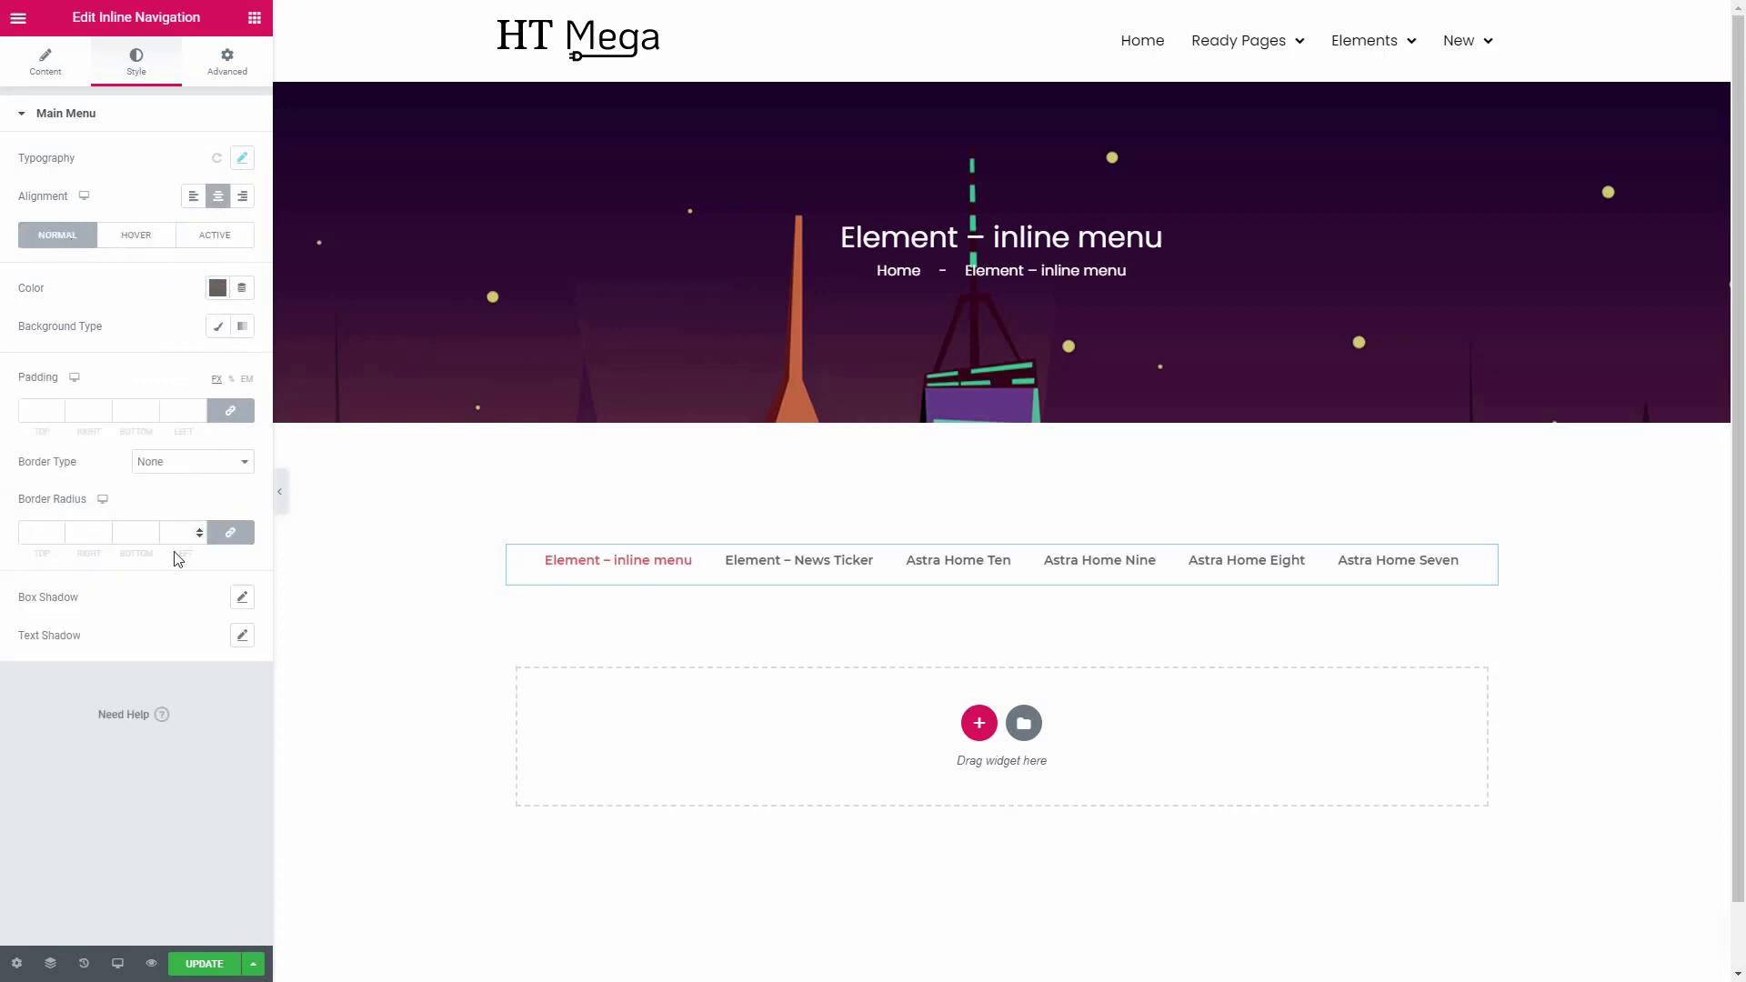
pyautogui.moveTo(349, 566)
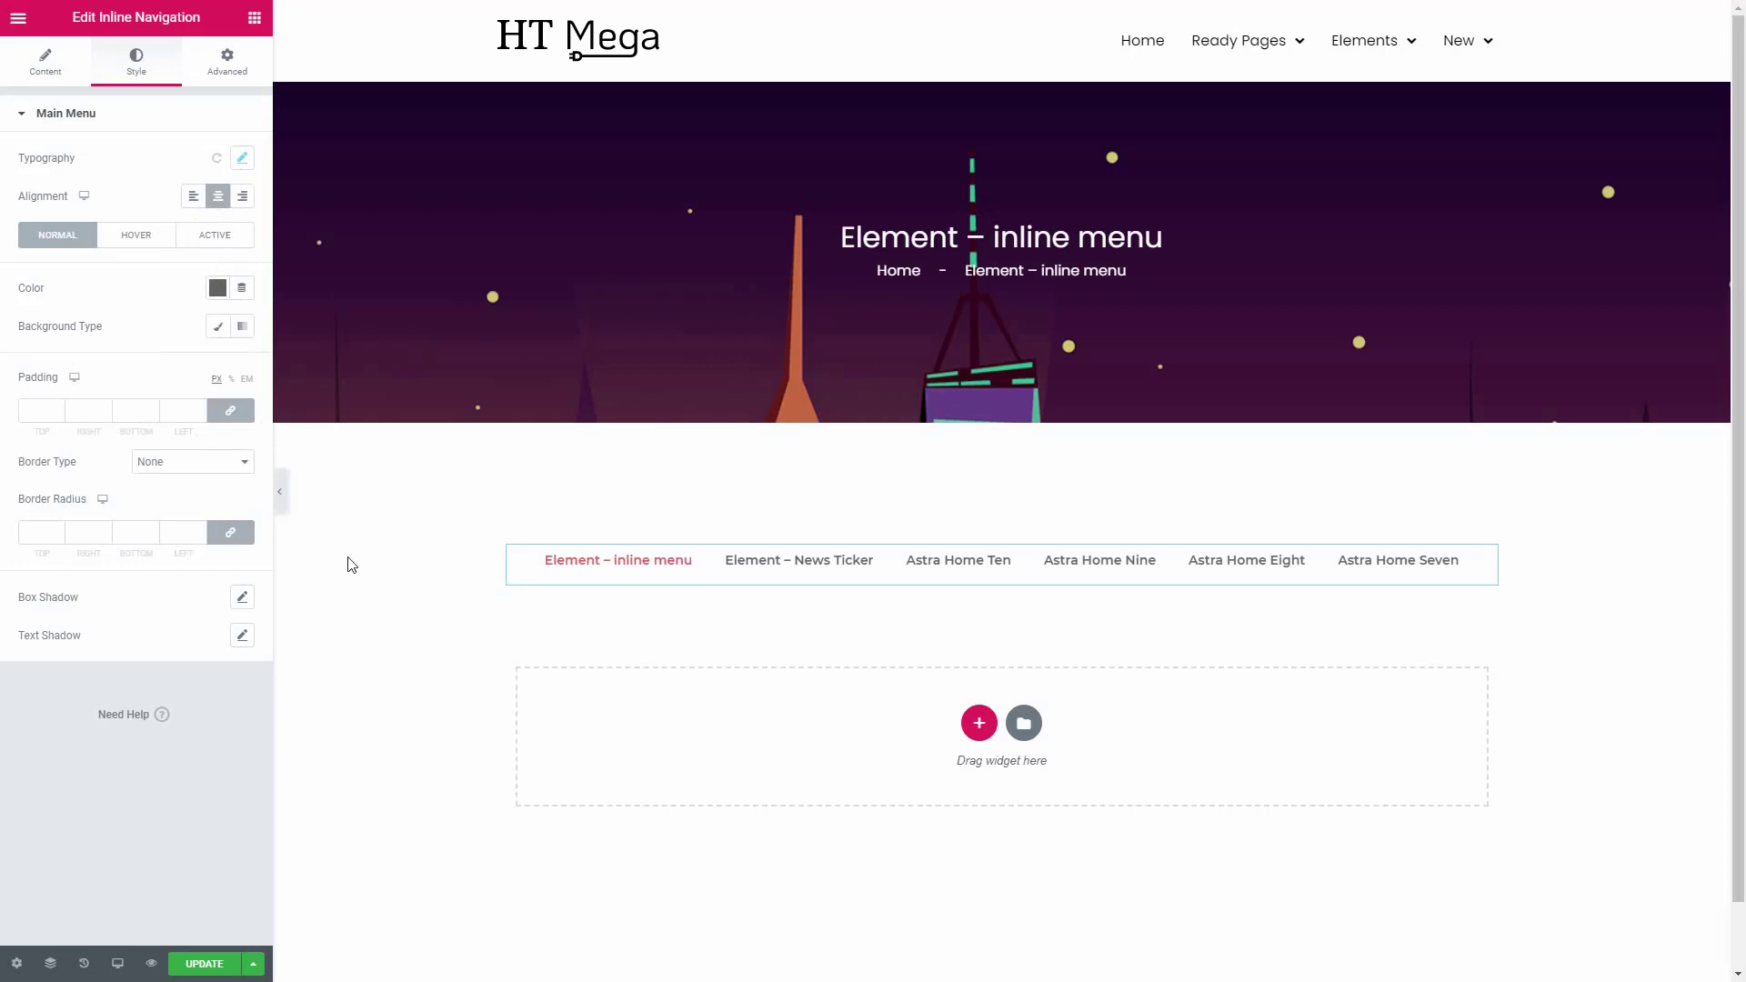
pyautogui.click(282, 491)
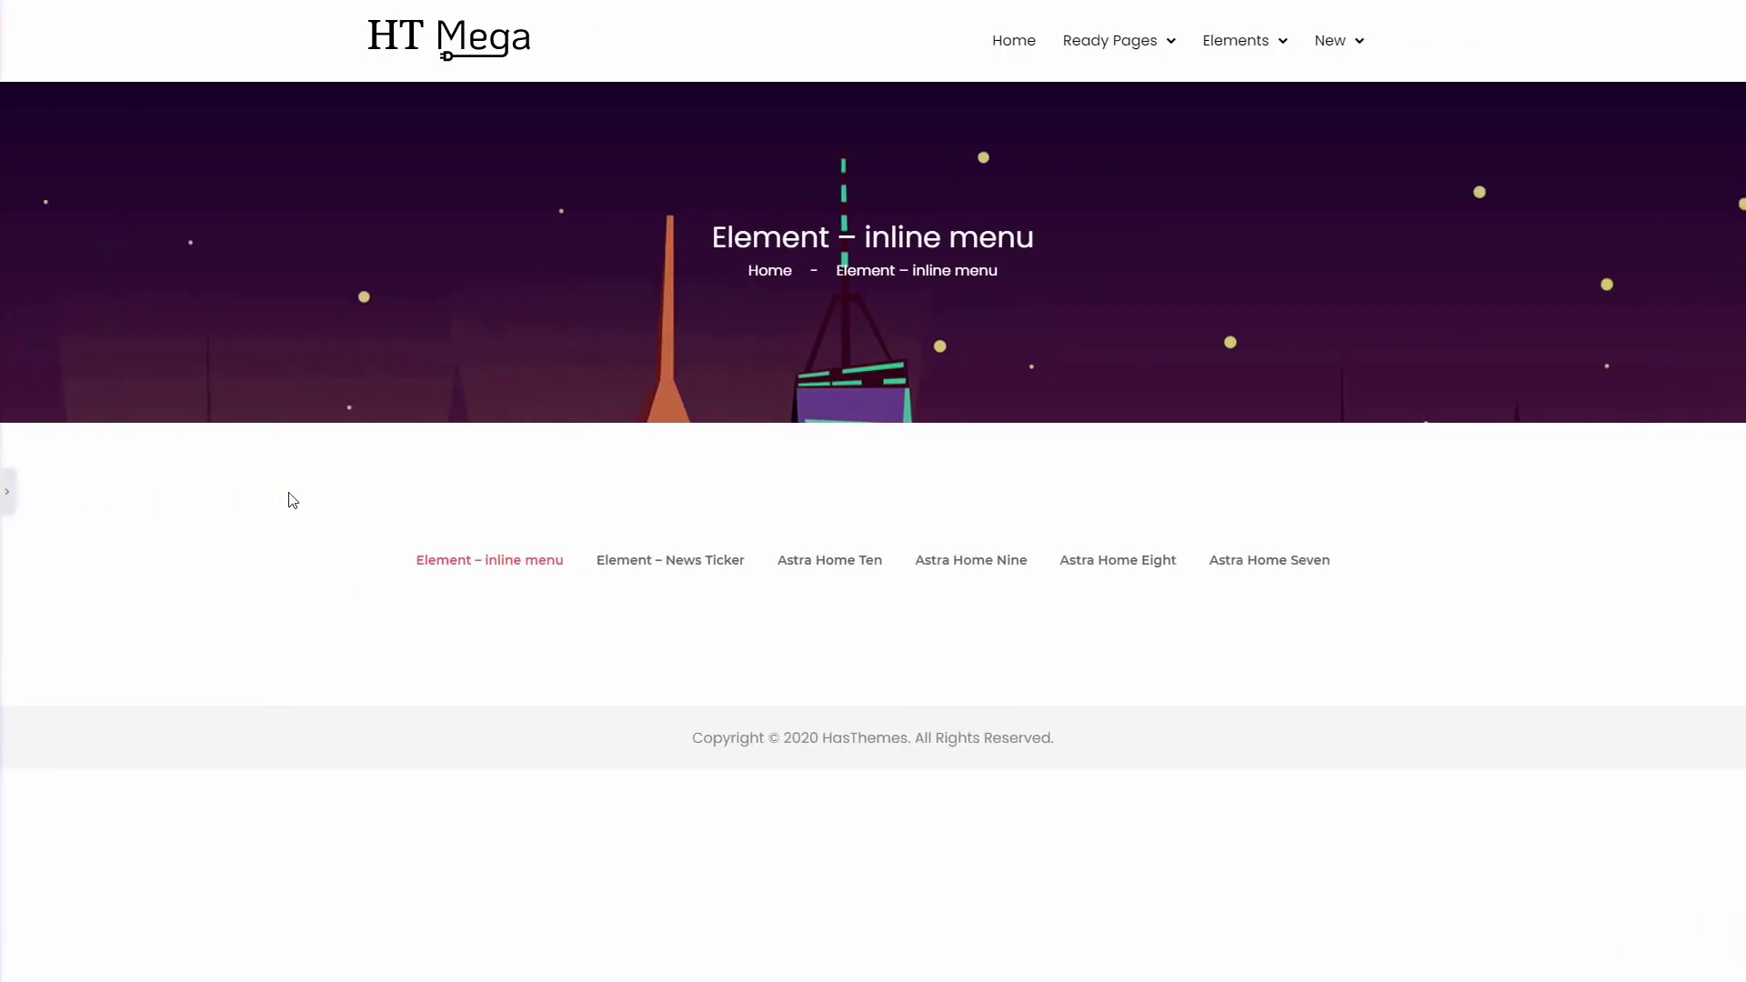